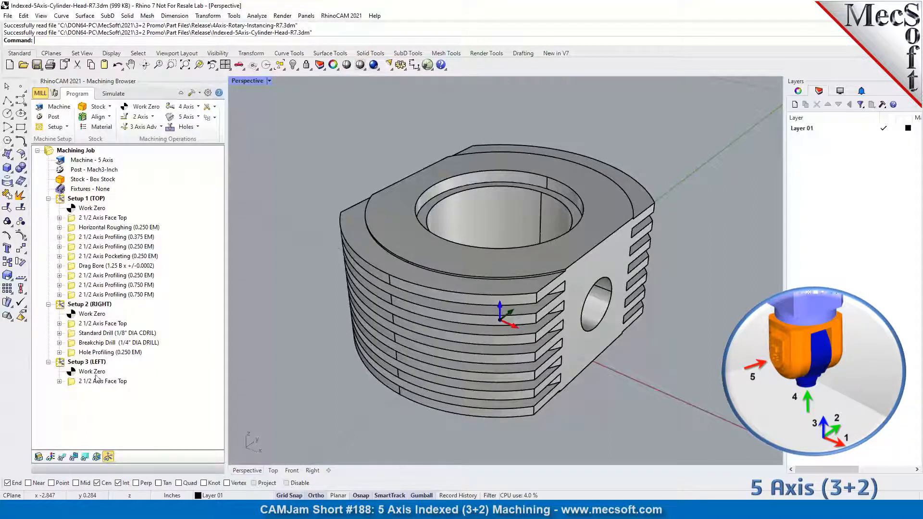
# Step: Show Setup 1 (TOP)'s work zero and the 2 1/2 Axis Face Top toolpath on the top face
pyautogui.click(86, 198)
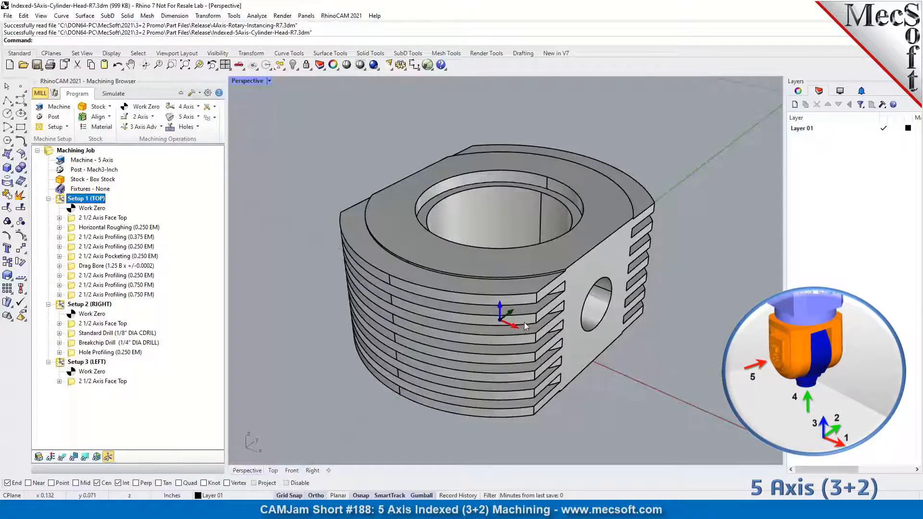
pyautogui.moveTo(503, 159)
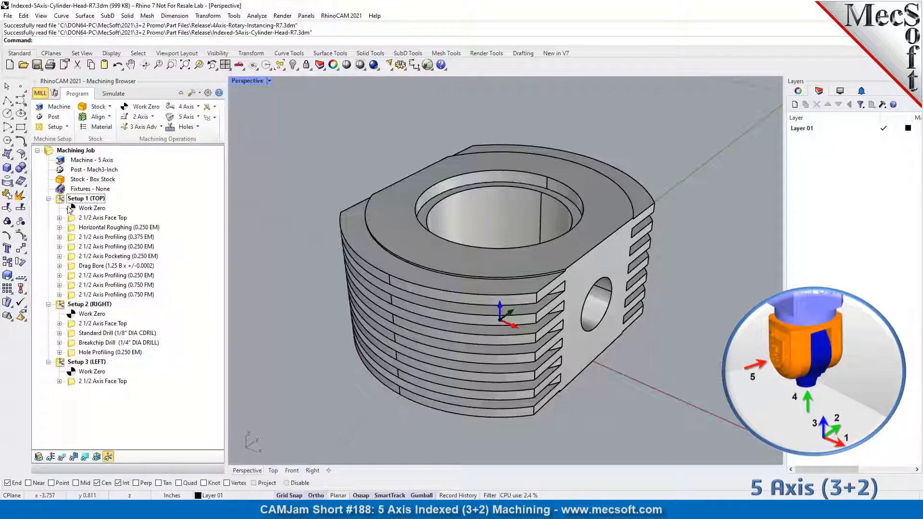
pyautogui.click(92, 208)
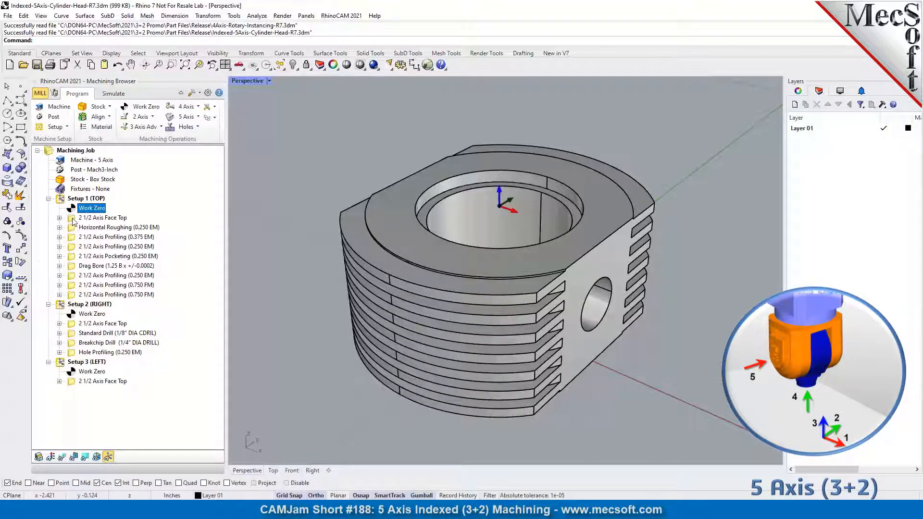
pyautogui.click(101, 217)
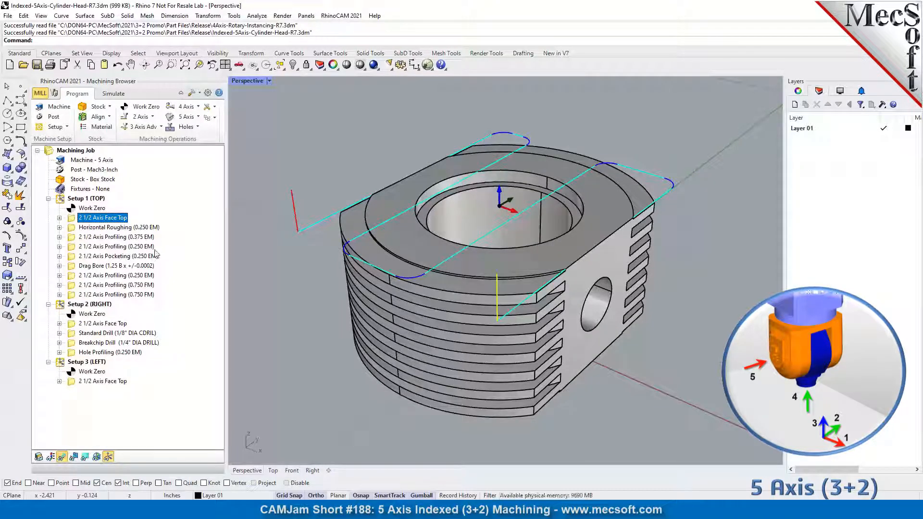
pyautogui.moveTo(177, 250)
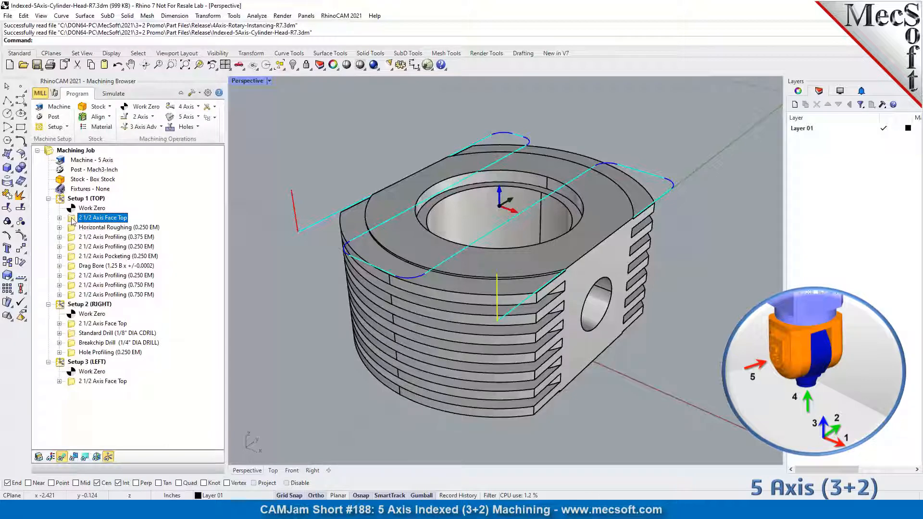
# Step: Review the Face Top operation's Tool and Feeds & Speeds settings, then its Cut Parameters
pyautogui.doubleClick(102, 218)
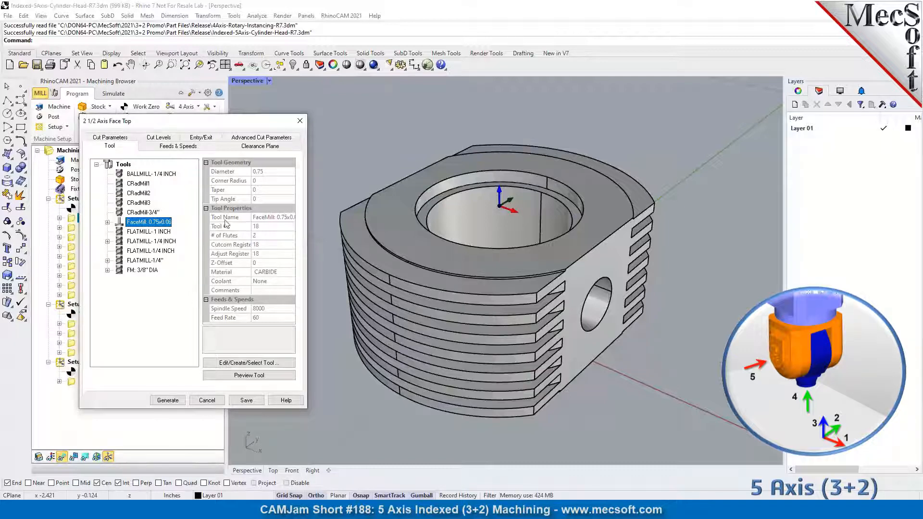
pyautogui.click(177, 146)
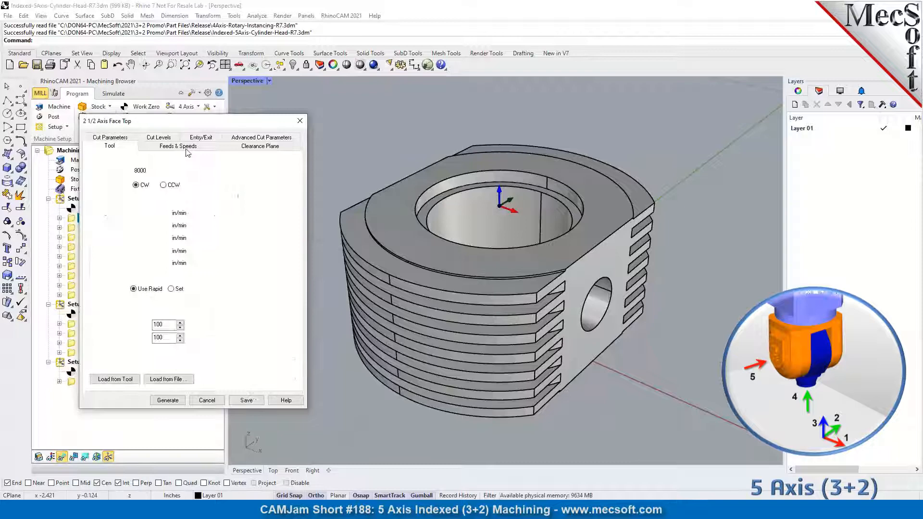
pyautogui.click(110, 144)
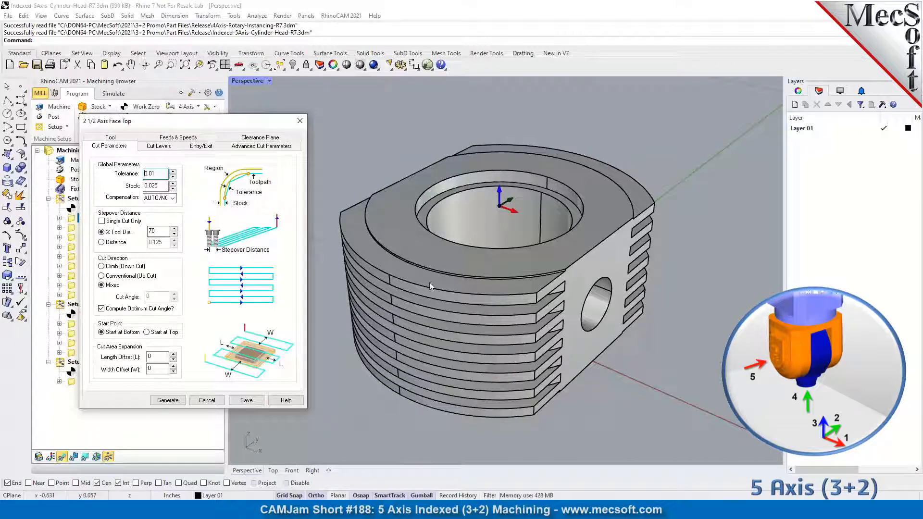
pyautogui.moveTo(653, 120)
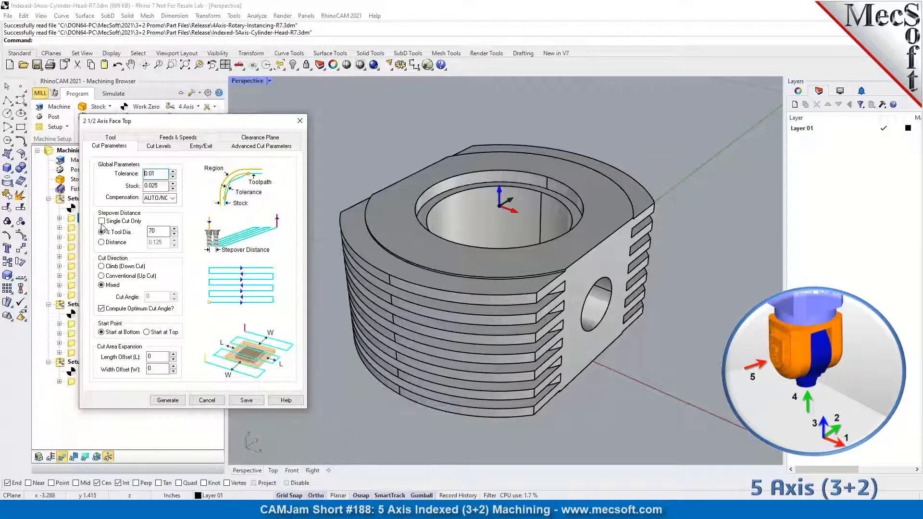
# Step: Toggle the facing cut options and restore multiple 70% stepover passes, mixed direction and optimum cut angle
pyautogui.click(102, 221)
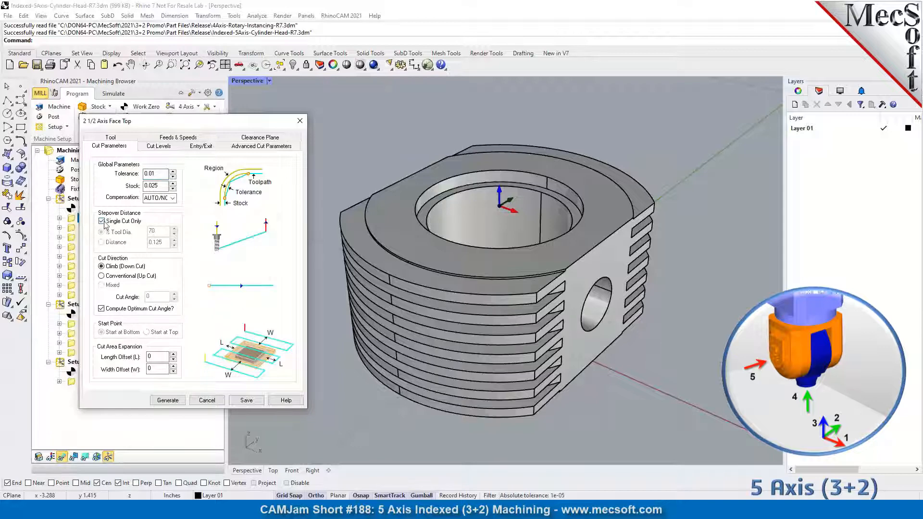
pyautogui.click(101, 221)
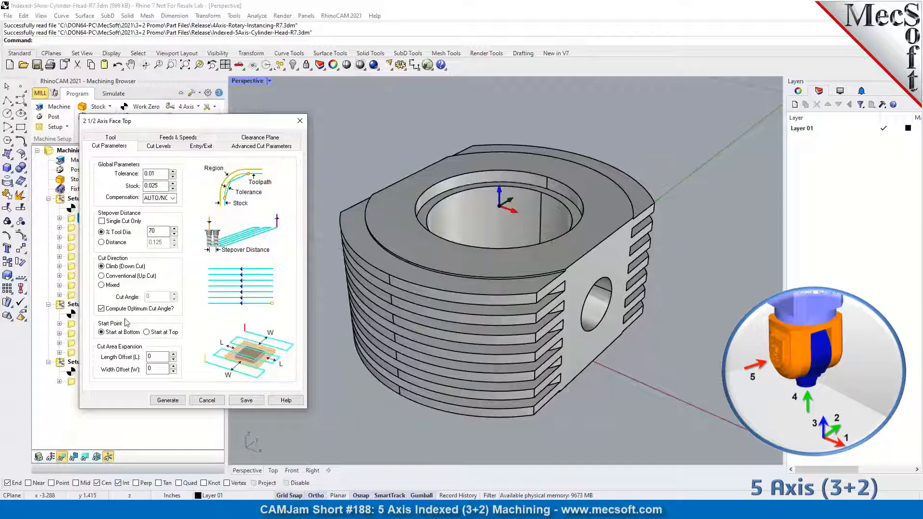
pyautogui.click(102, 284)
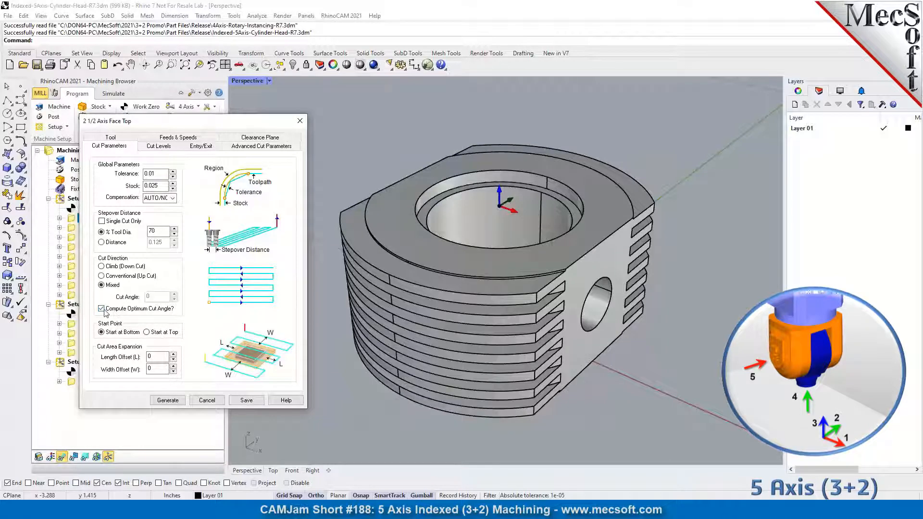
pyautogui.click(102, 308)
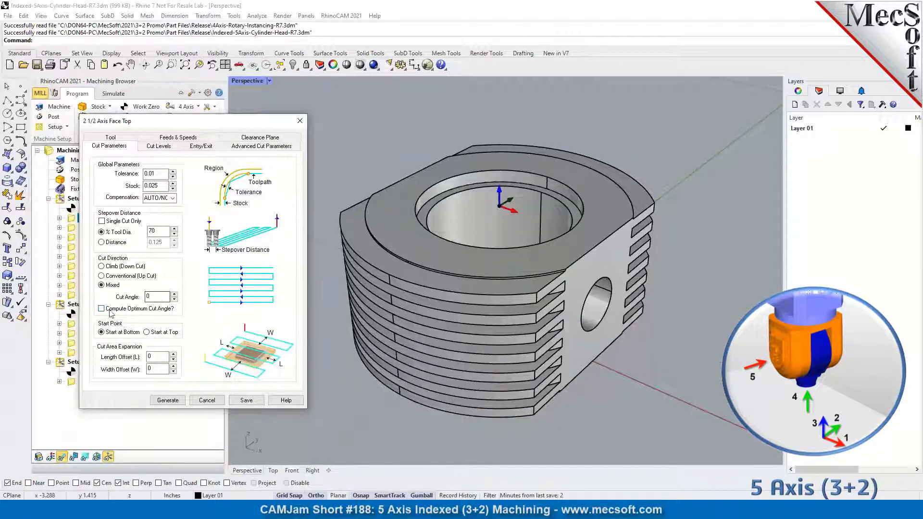
pyautogui.click(101, 309)
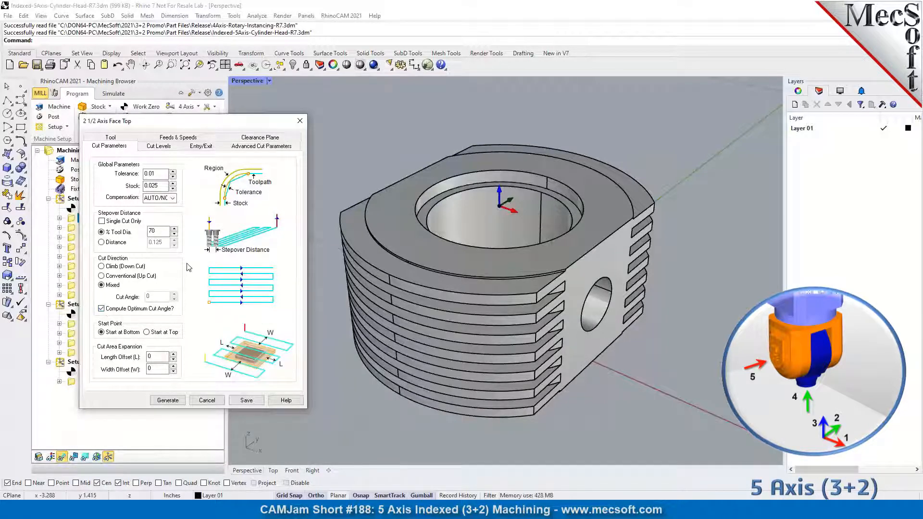
pyautogui.moveTo(197, 297)
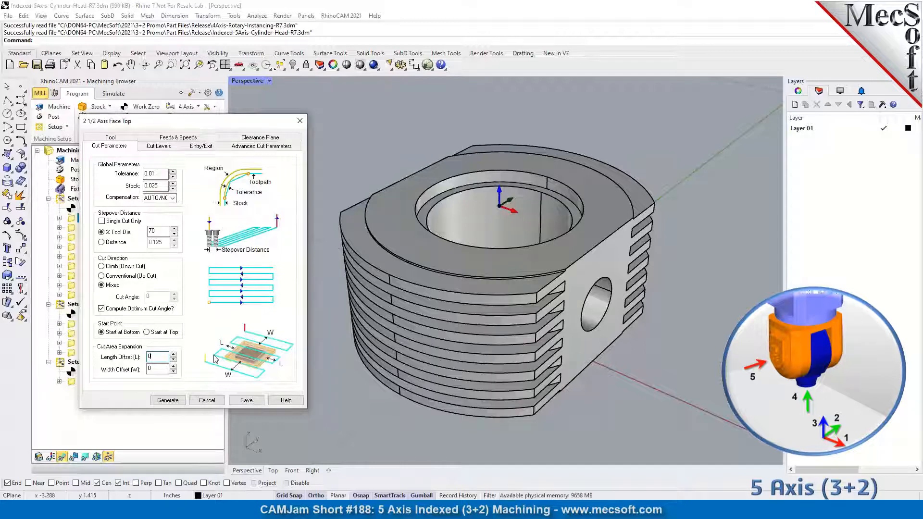
pyautogui.moveTo(200, 381)
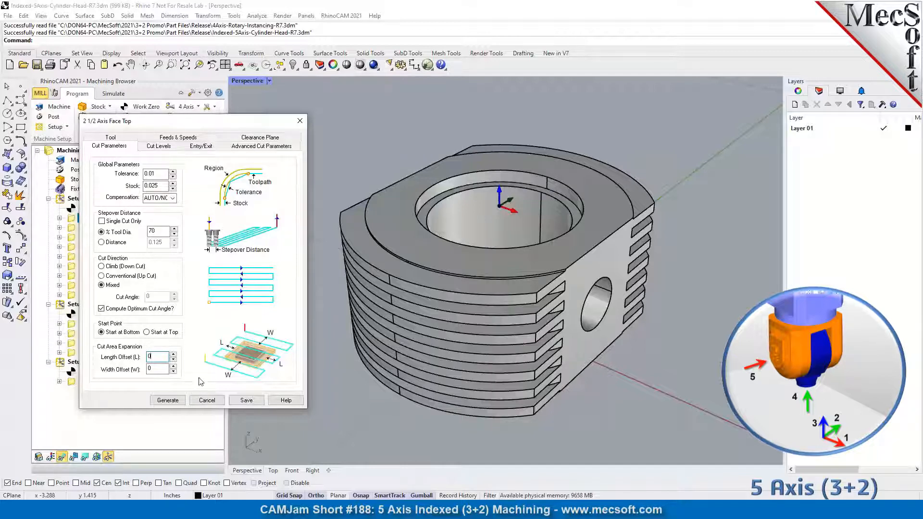
pyautogui.click(156, 356)
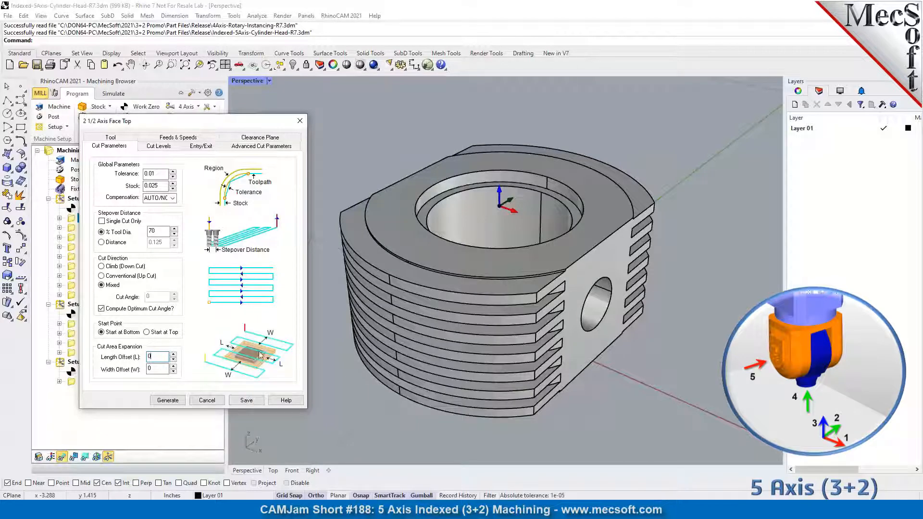
# Step: Review Cut Levels, Entry/Exit and Advanced Cut Parameters, then cancel the dialog without changes
pyautogui.click(158, 146)
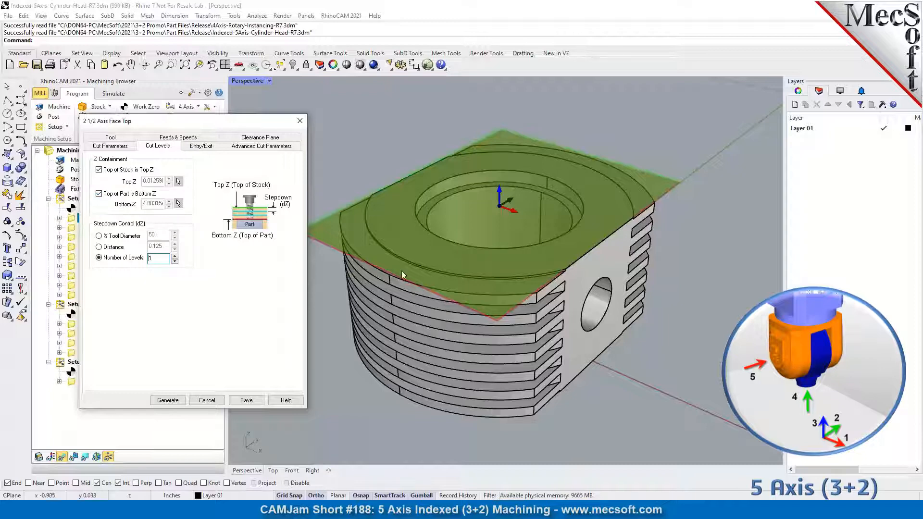
pyautogui.moveTo(426, 273)
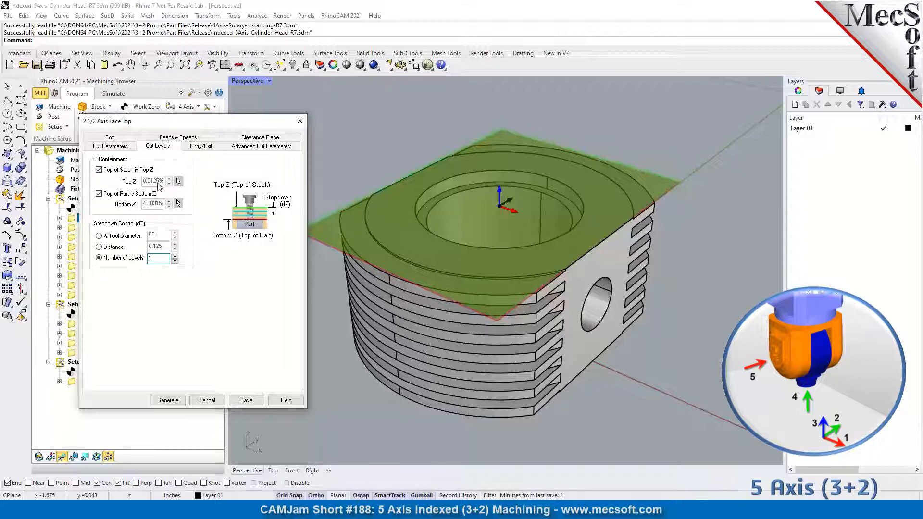
pyautogui.moveTo(186, 297)
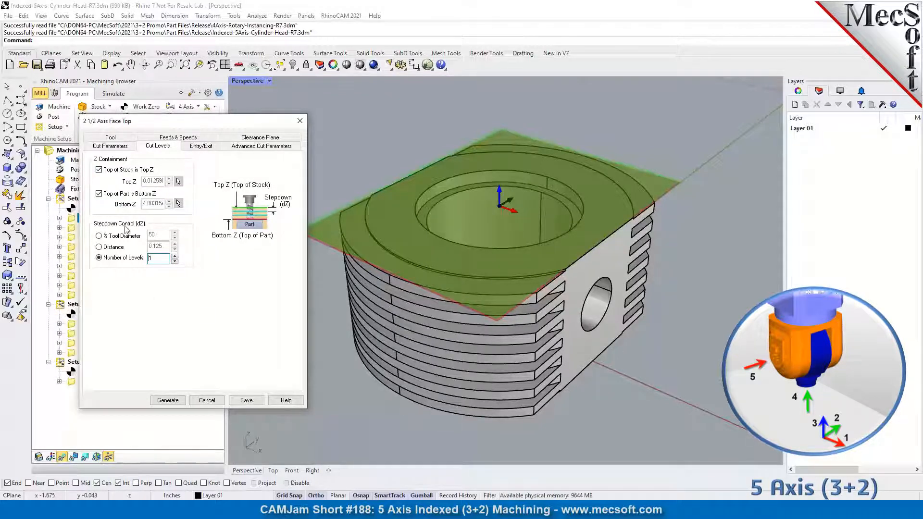
pyautogui.moveTo(214, 235)
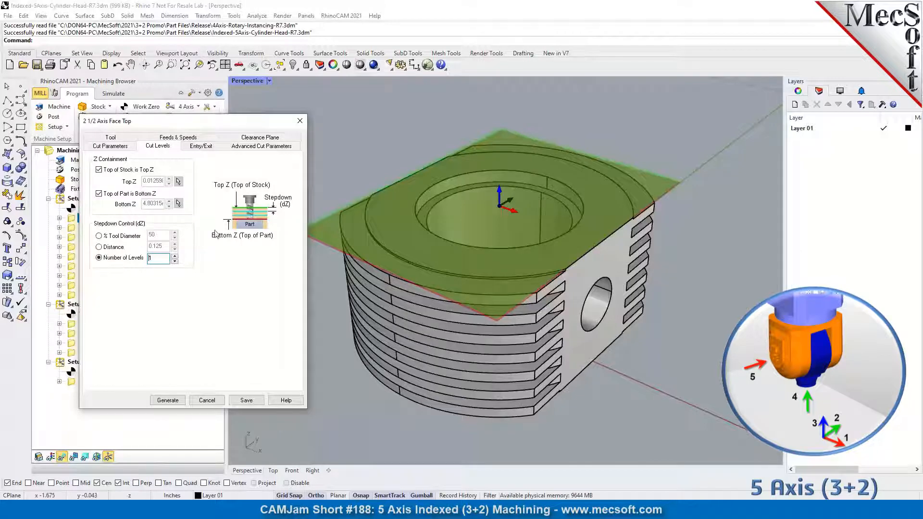
pyautogui.click(200, 147)
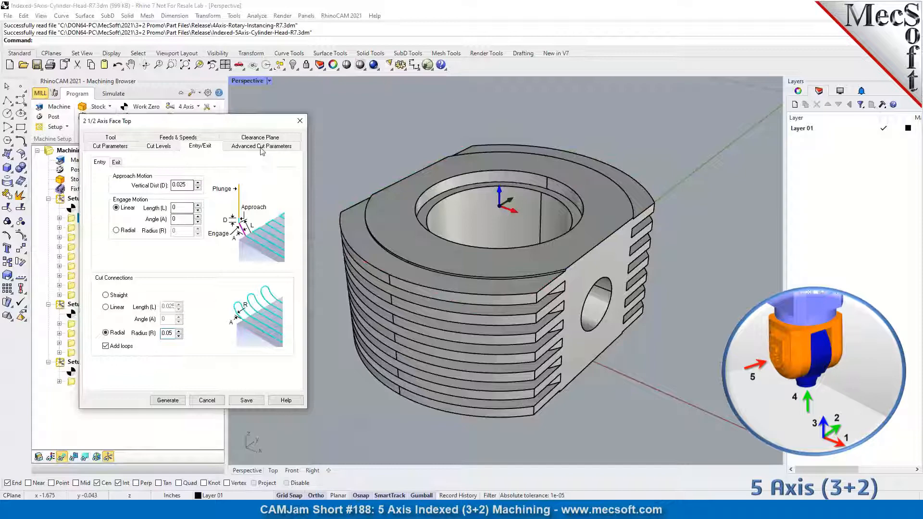
pyautogui.click(261, 146)
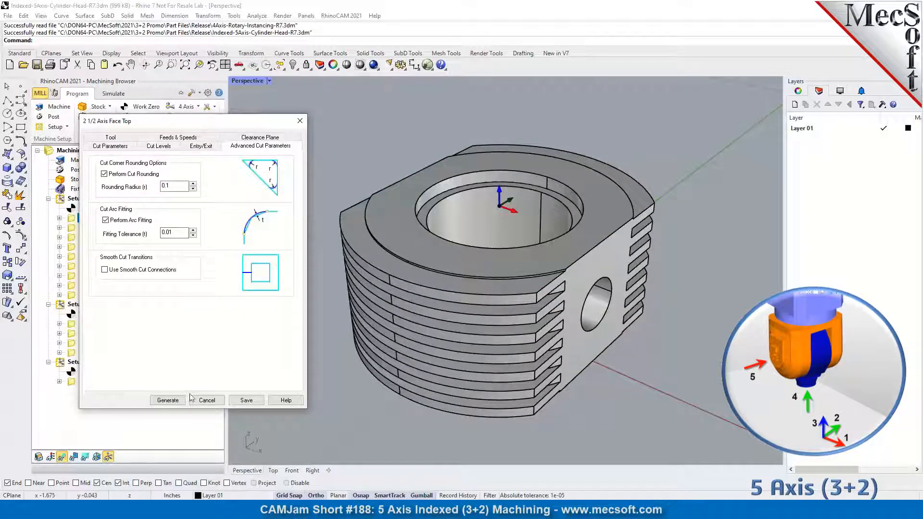
pyautogui.click(167, 400)
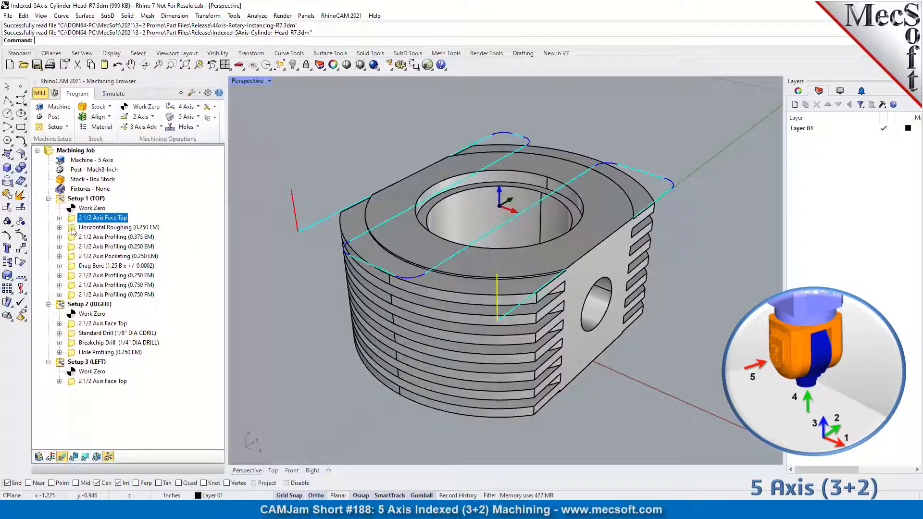
pyautogui.click(120, 227)
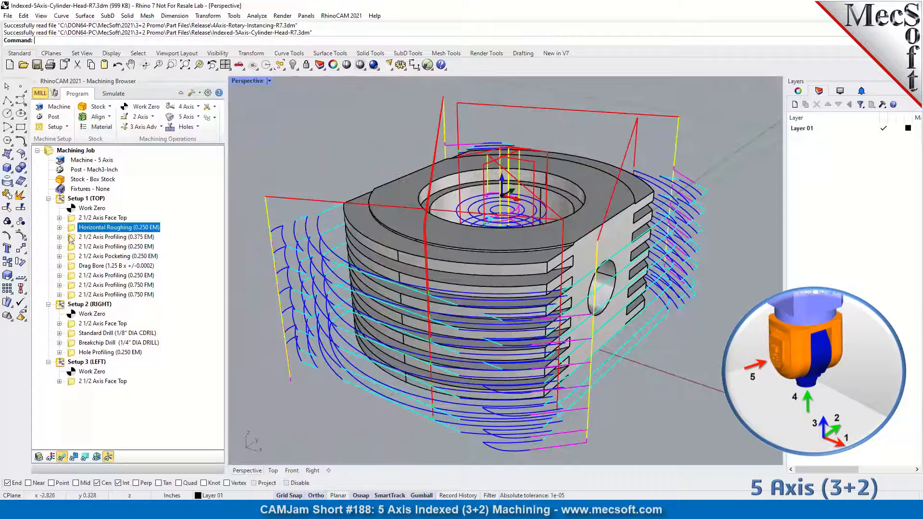
pyautogui.click(116, 237)
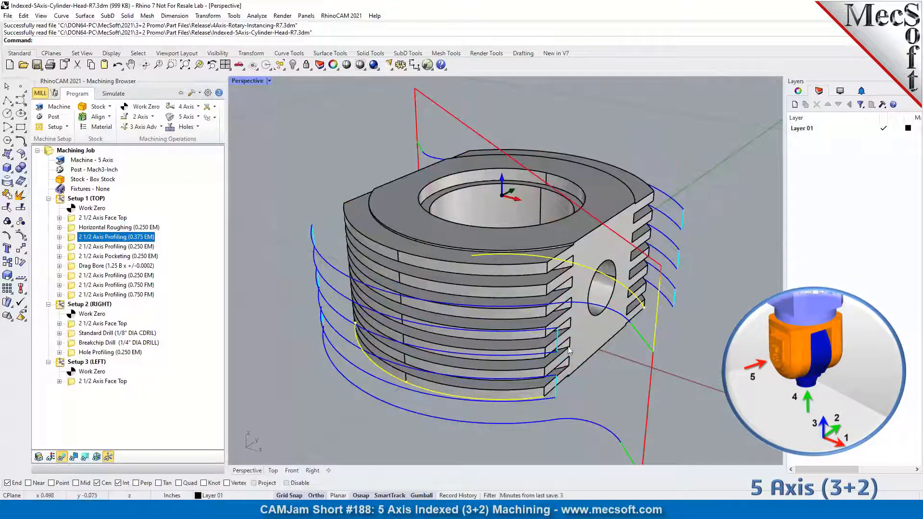
pyautogui.moveTo(568, 347); pyautogui.dragTo(659, 338)
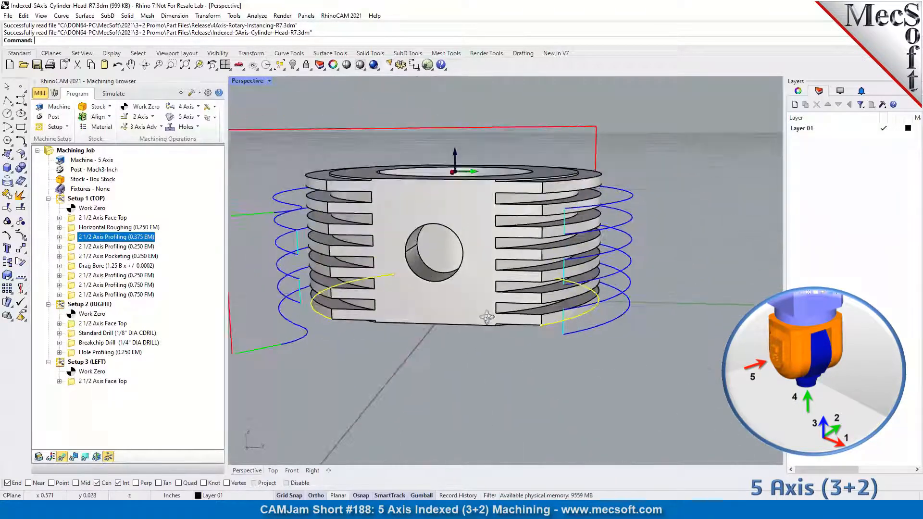
pyautogui.moveTo(486, 317); pyautogui.dragTo(593, 348)
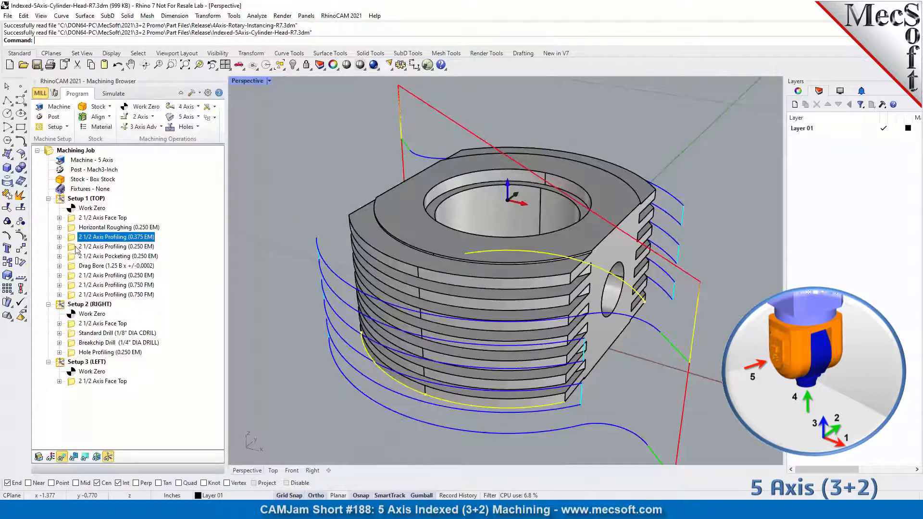
pyautogui.click(115, 246)
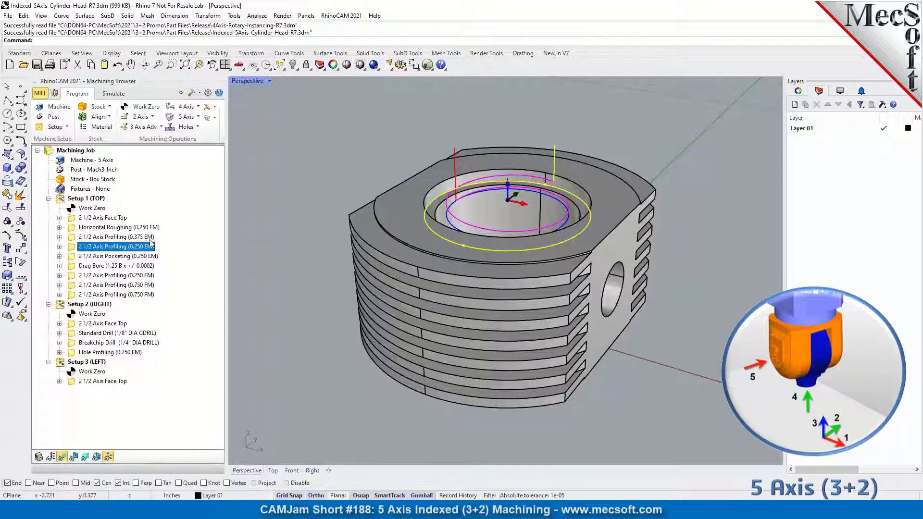
pyautogui.click(119, 255)
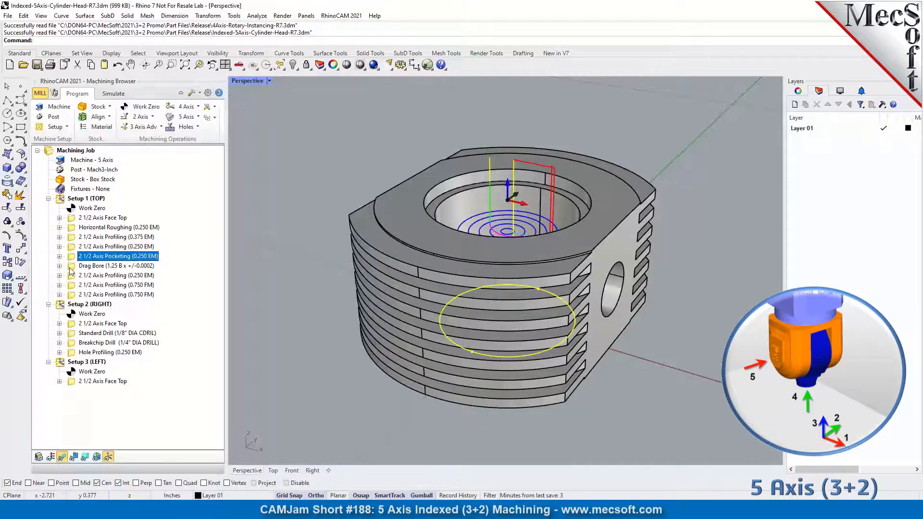
pyautogui.click(104, 265)
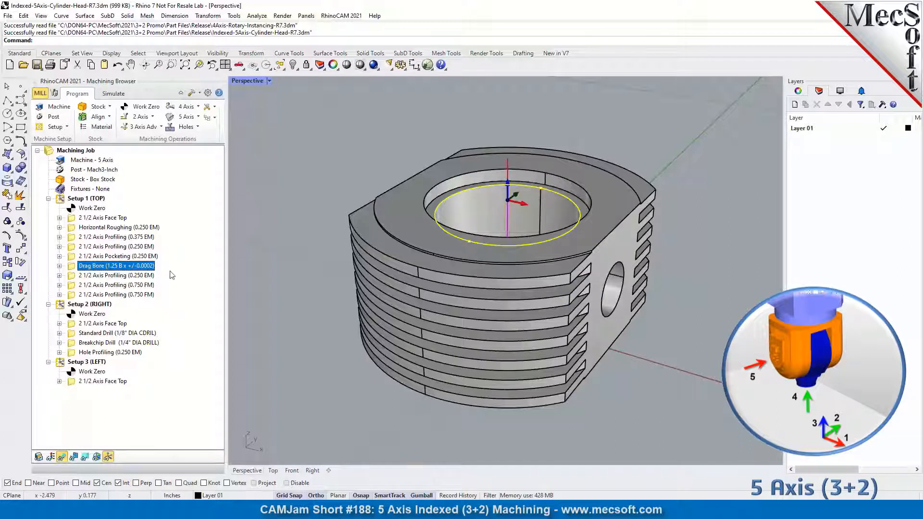
pyautogui.click(116, 275)
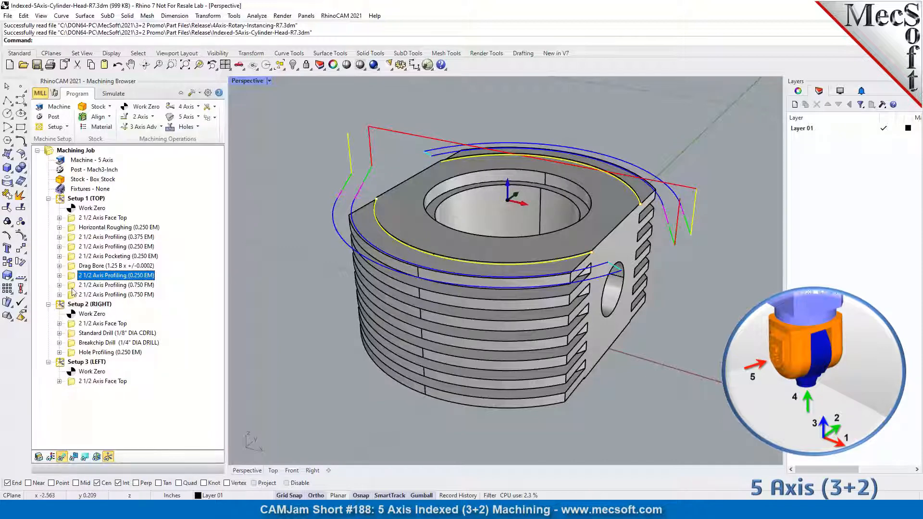
pyautogui.click(115, 285)
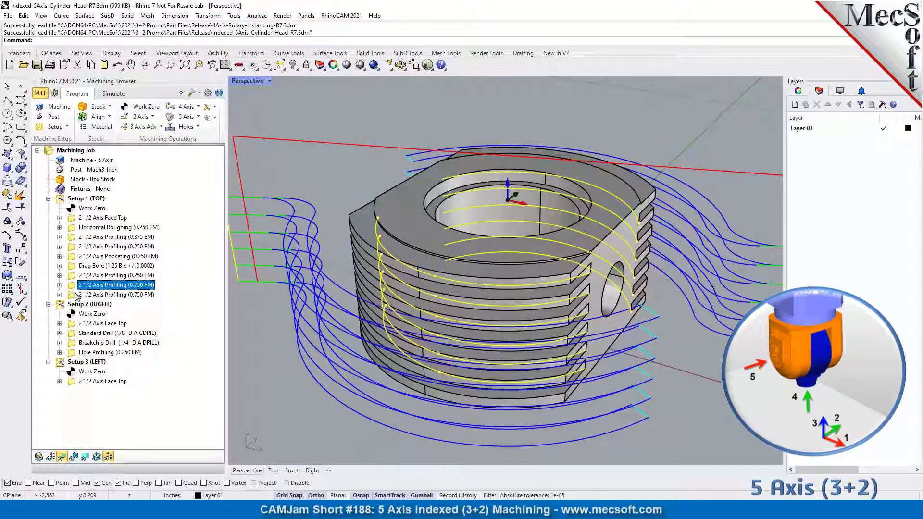
pyautogui.click(115, 294)
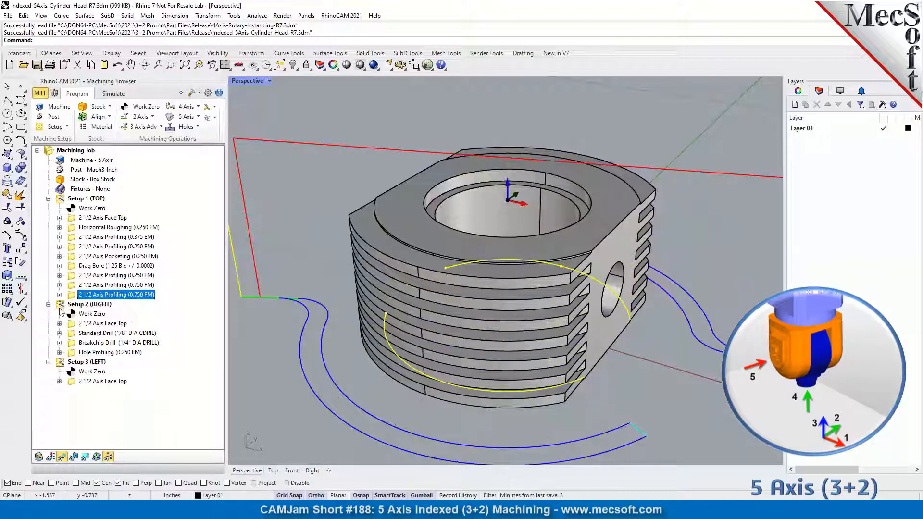
pyautogui.click(86, 198)
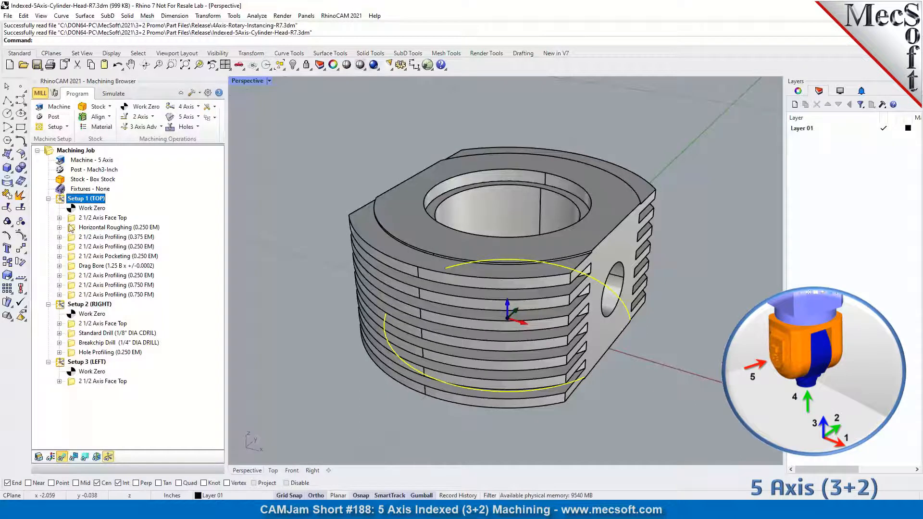
pyautogui.click(93, 208)
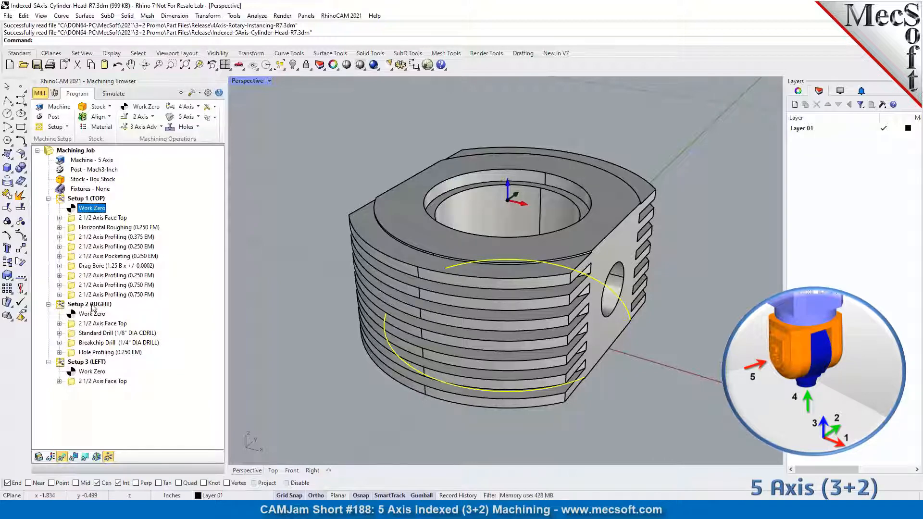
pyautogui.click(90, 304)
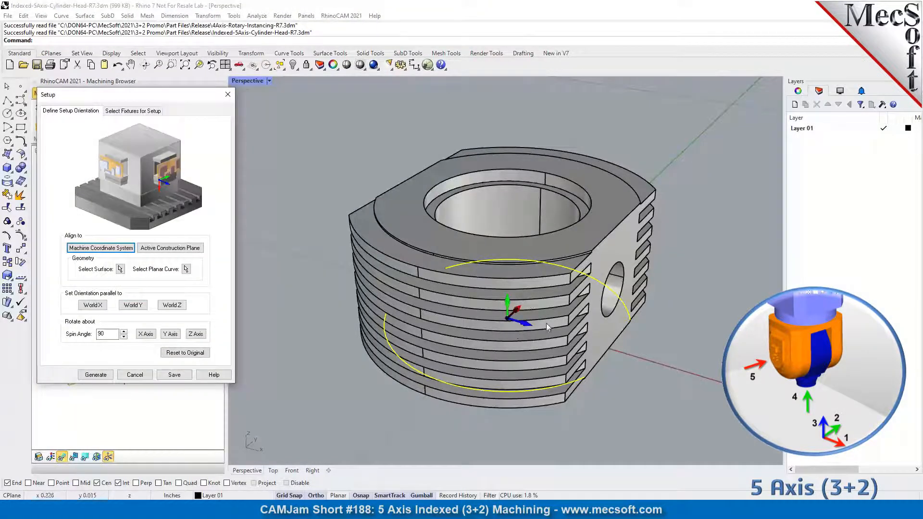
pyautogui.moveTo(652, 357)
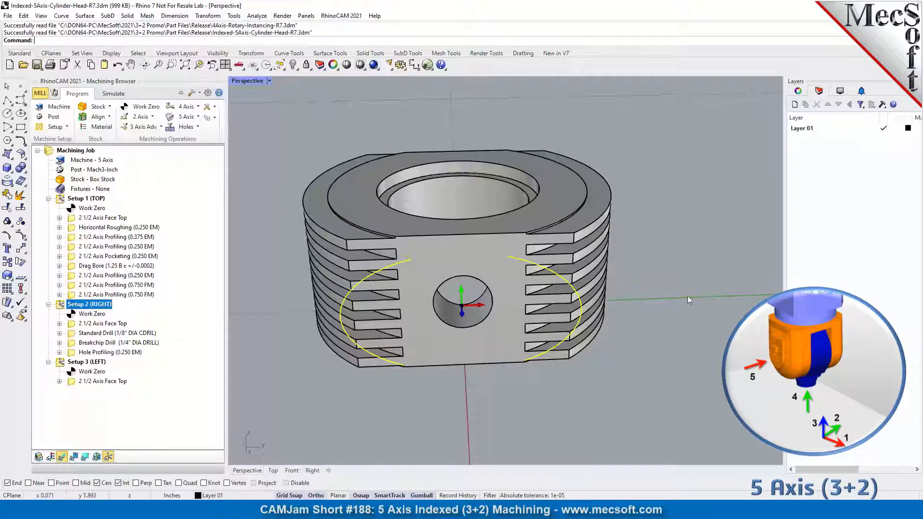
pyautogui.moveTo(689, 300); pyautogui.dragTo(544, 388)
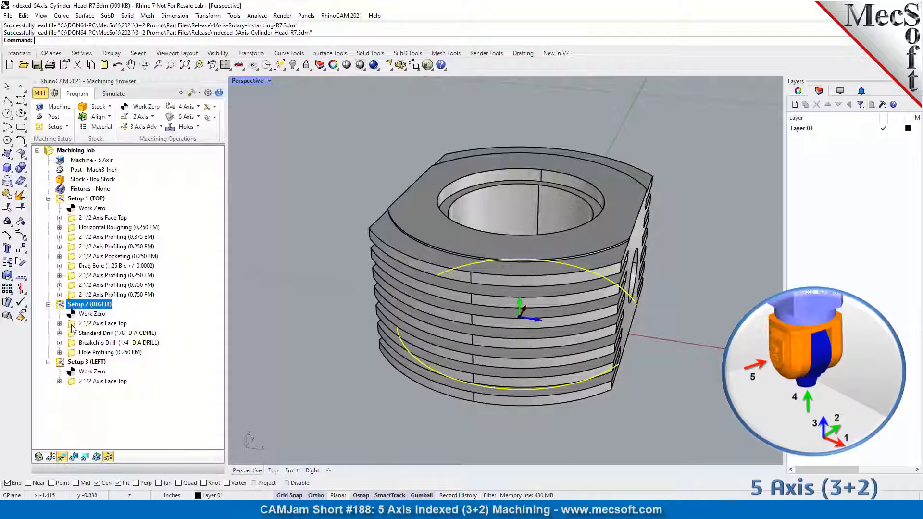
pyautogui.click(101, 323)
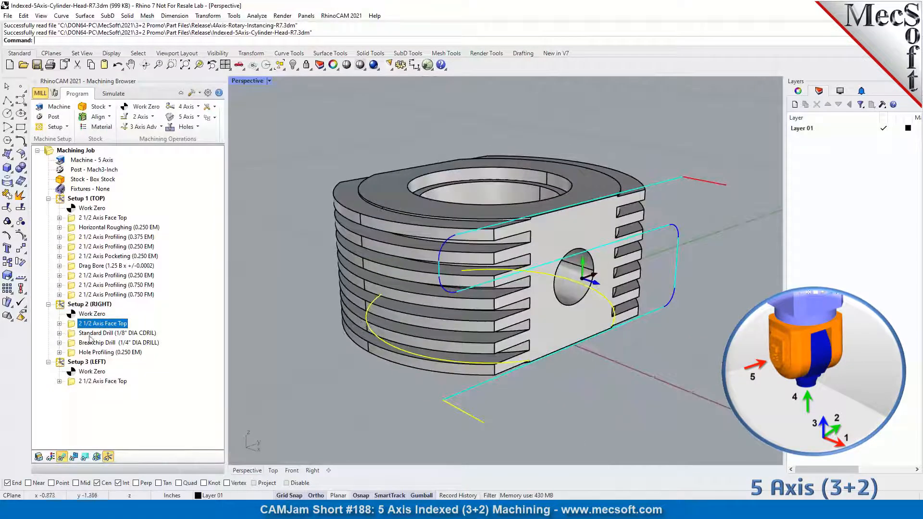
pyautogui.click(117, 332)
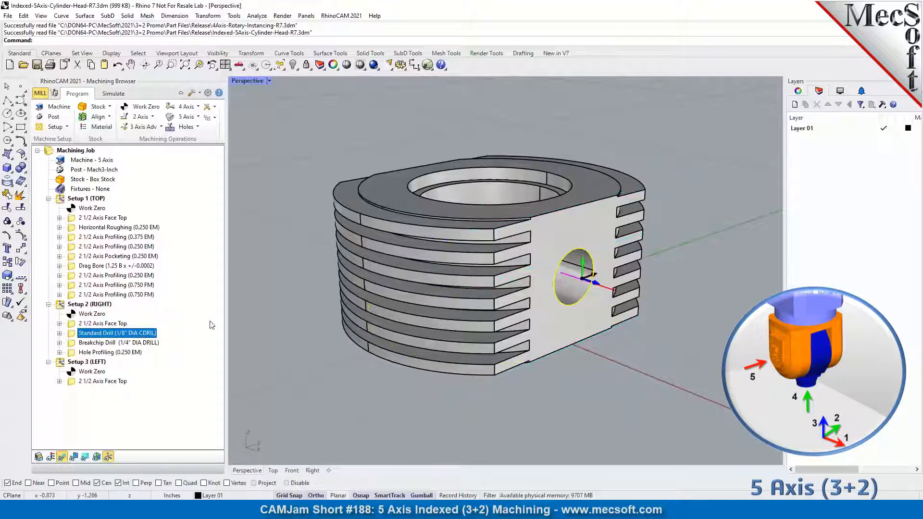
pyautogui.click(120, 342)
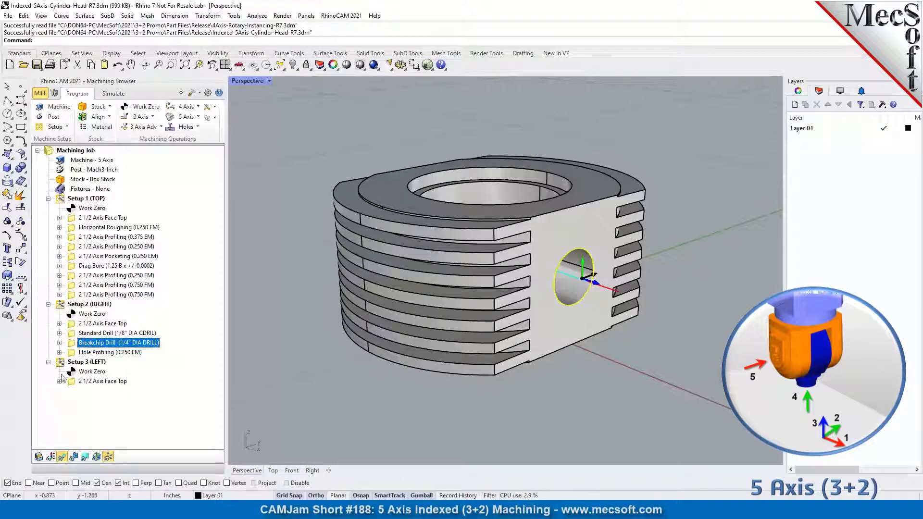
pyautogui.click(109, 352)
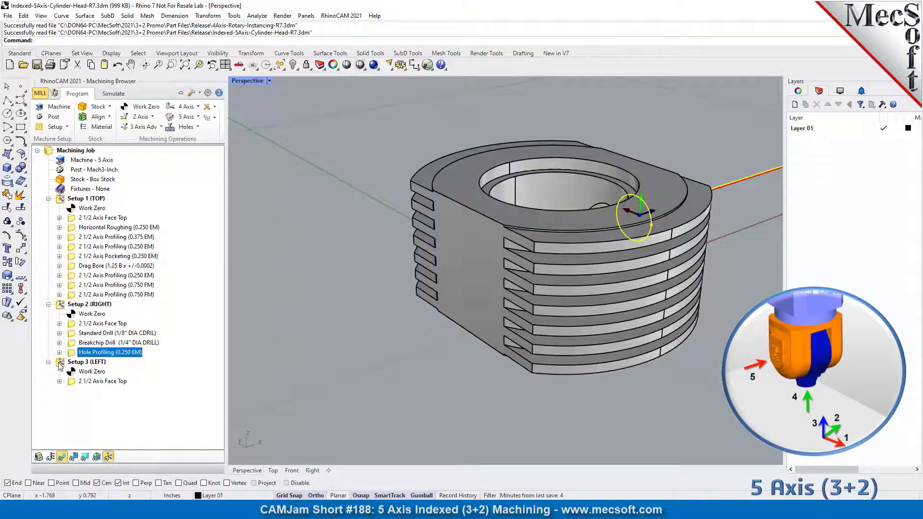
pyautogui.click(87, 361)
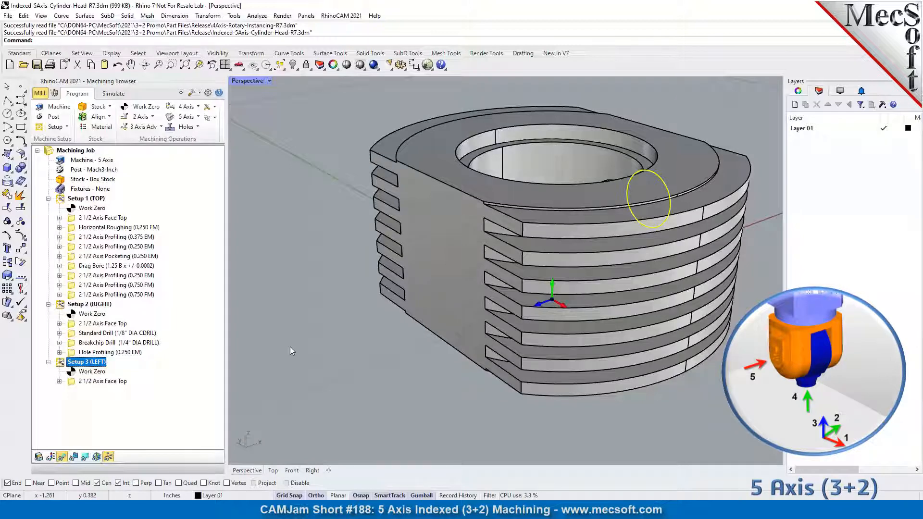
pyautogui.click(91, 371)
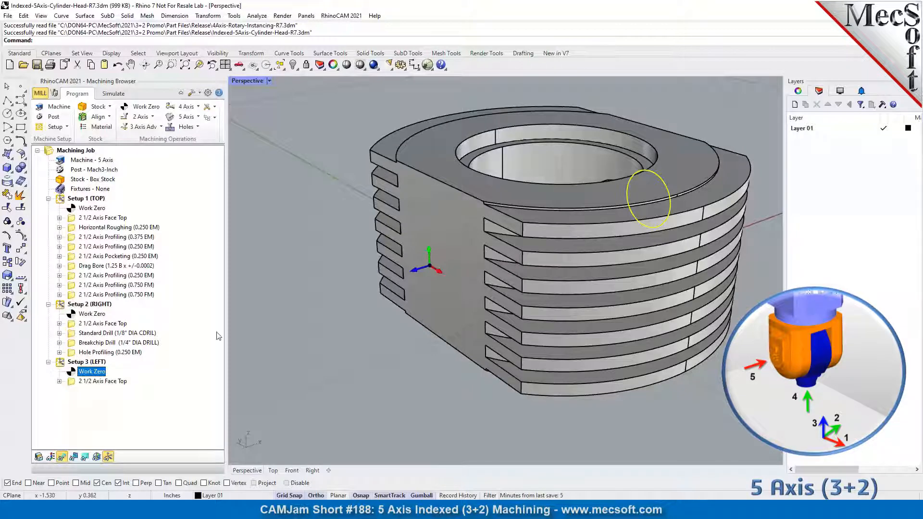
pyautogui.moveTo(295, 263)
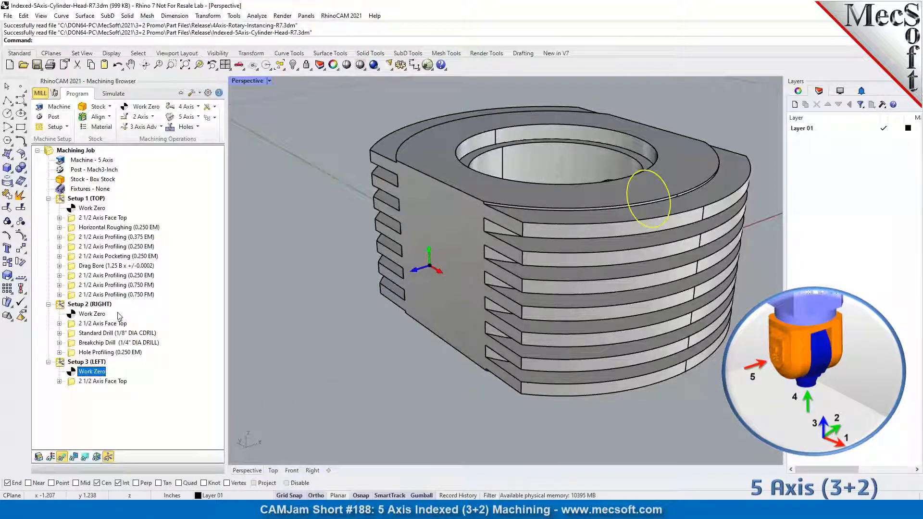
pyautogui.moveTo(554, 242)
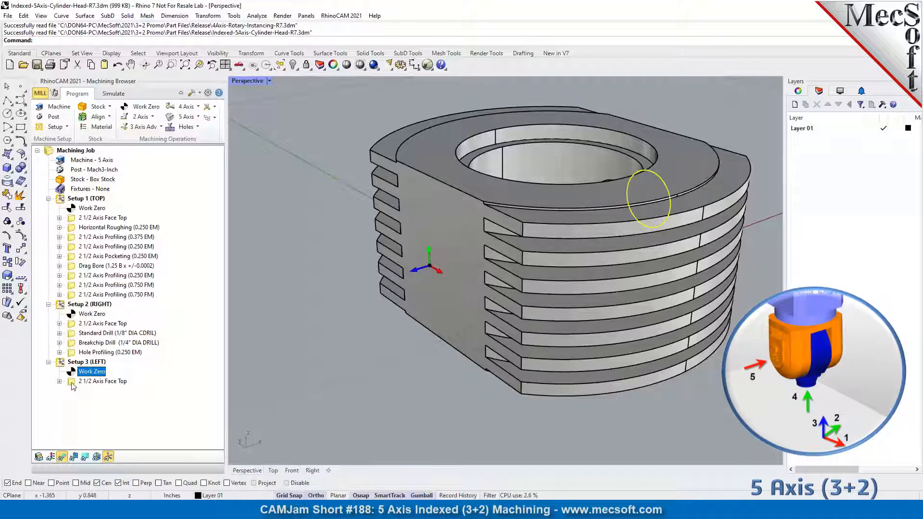
pyautogui.click(102, 380)
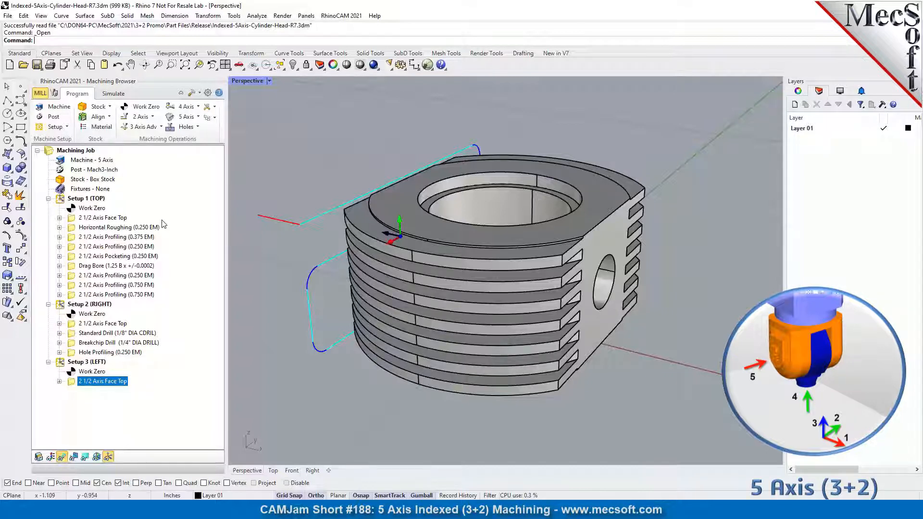
# Step: Simulate the TOP setup's Horizontal Roughing cut on the stock with toolpath lines hidden
pyautogui.click(86, 198)
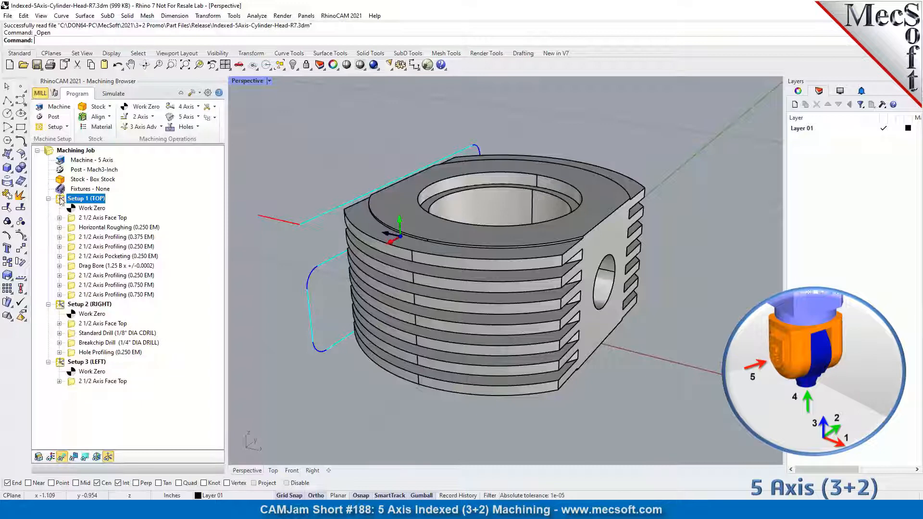
pyautogui.click(113, 94)
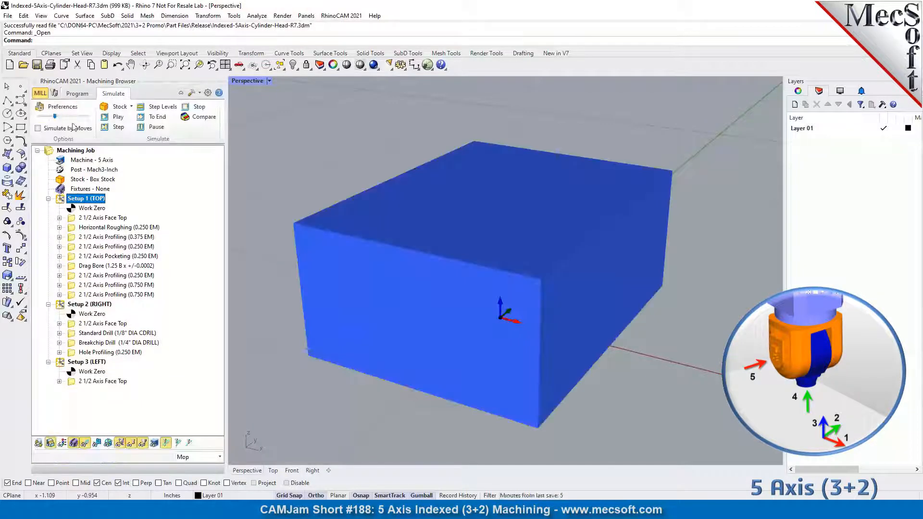
pyautogui.click(62, 106)
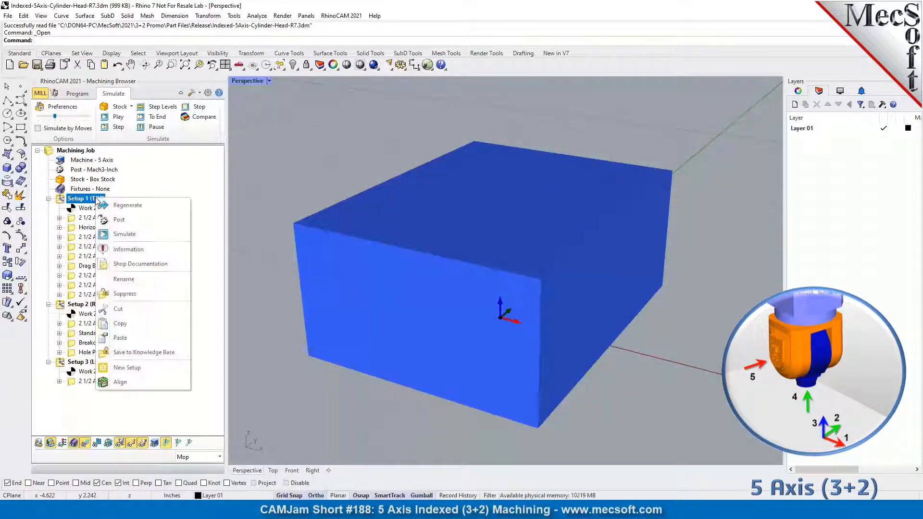
pyautogui.moveTo(119, 309)
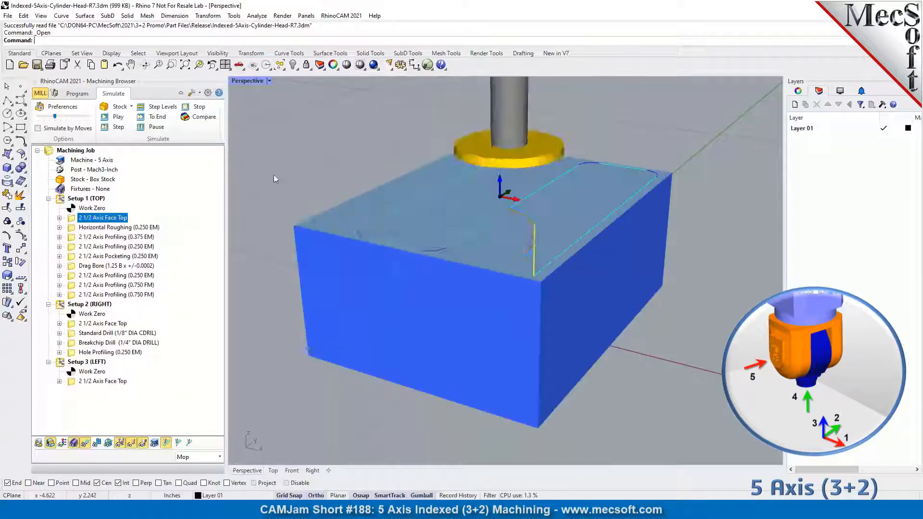
pyautogui.click(120, 227)
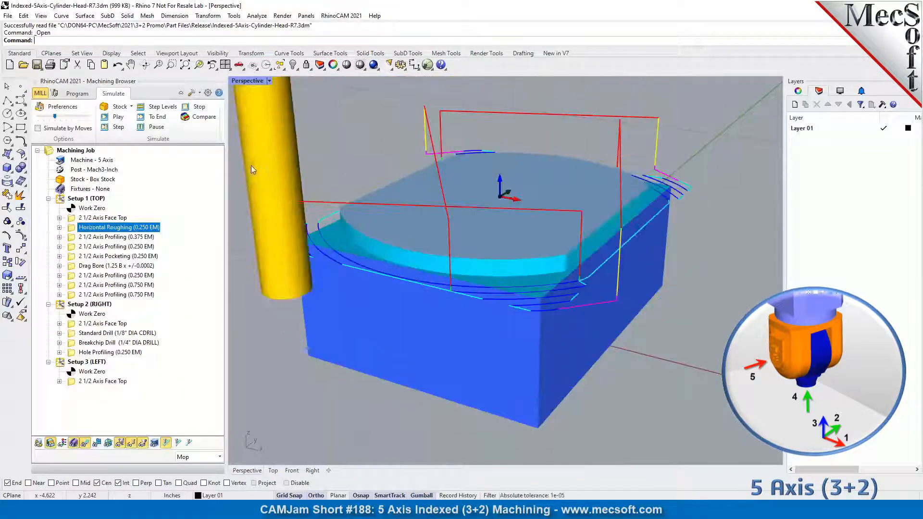
pyautogui.click(118, 116)
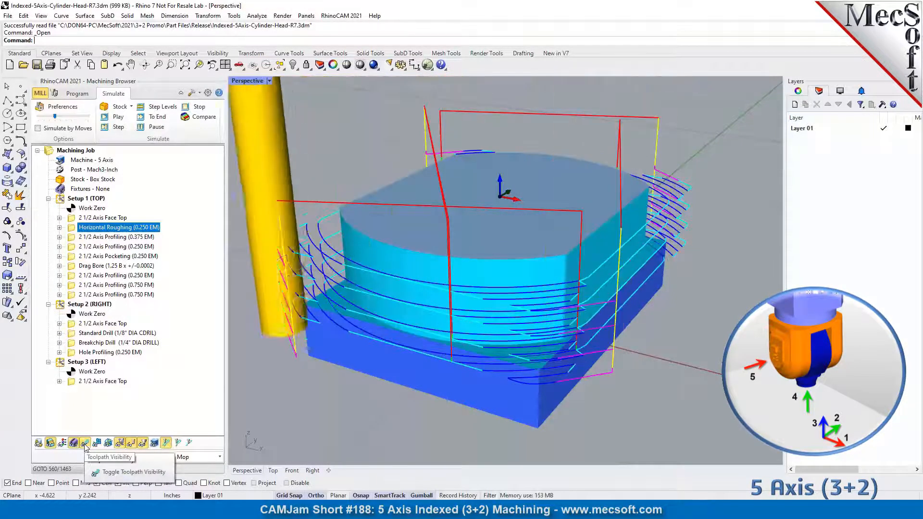
pyautogui.click(73, 444)
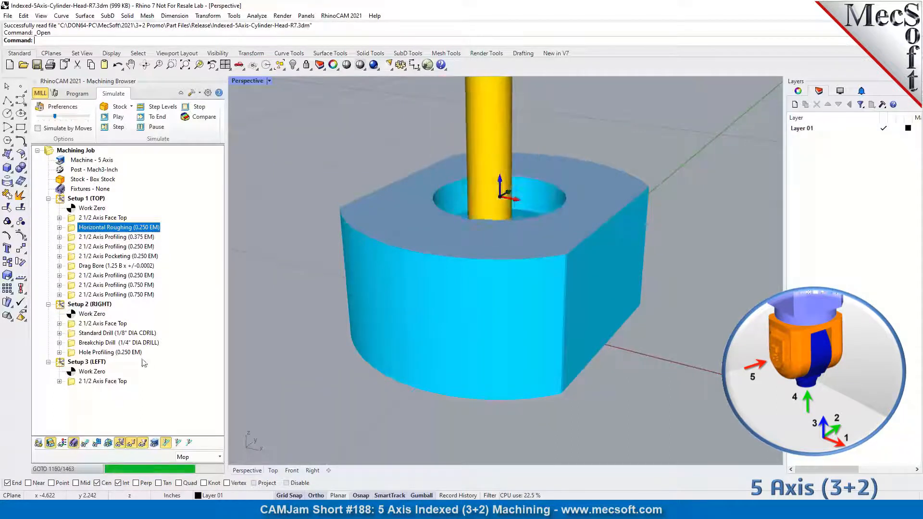
# Step: Simulate the TOP setup's profiling, pocketing and final profiling cuts forming the bore and fins
pyautogui.click(118, 117)
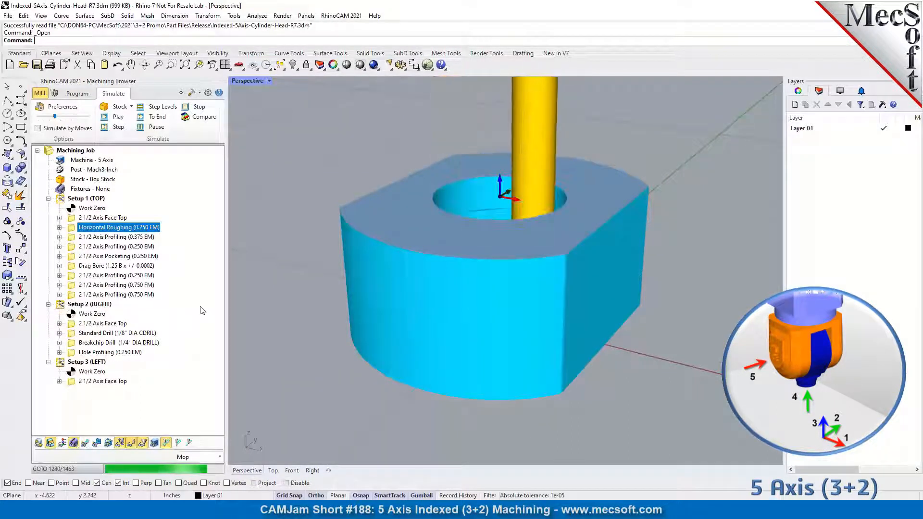
pyautogui.click(118, 116)
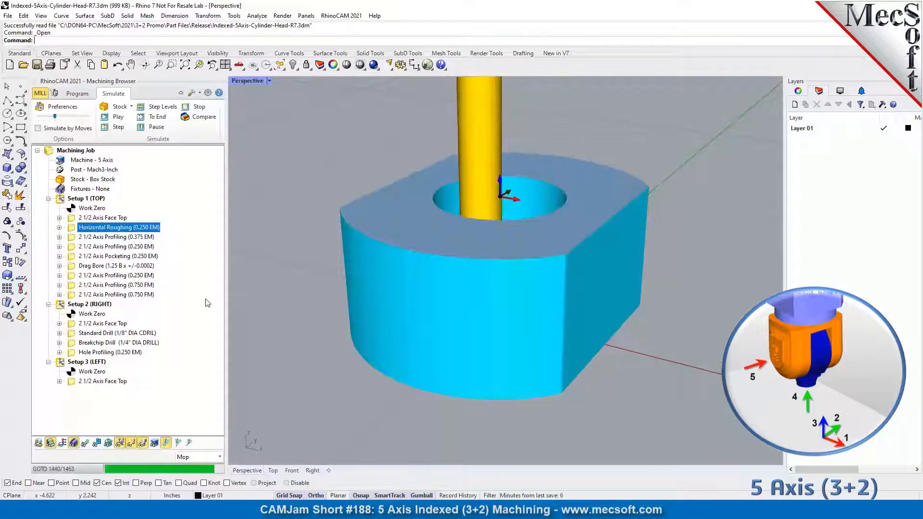
pyautogui.click(116, 237)
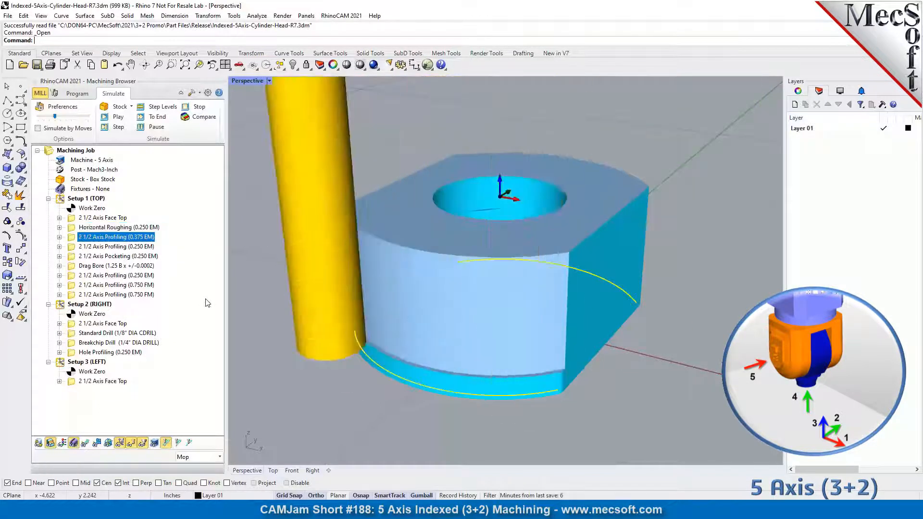
pyautogui.click(118, 116)
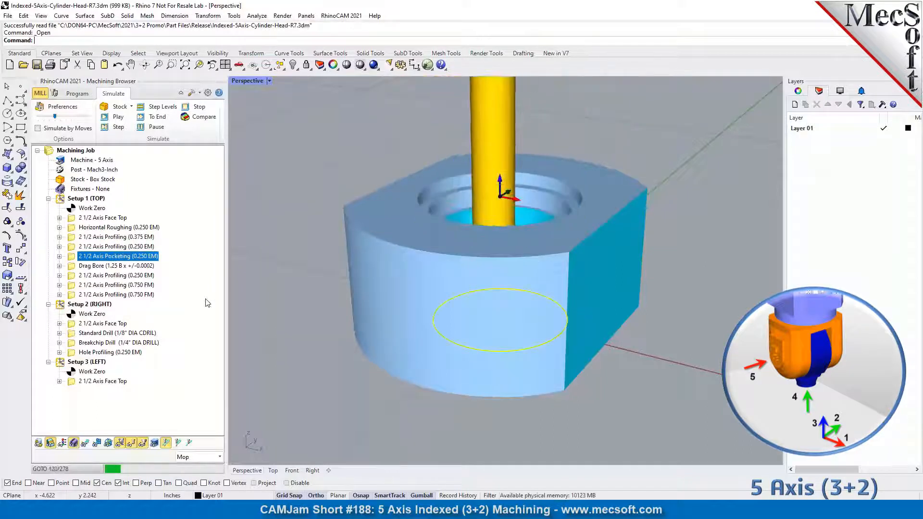
pyautogui.click(118, 116)
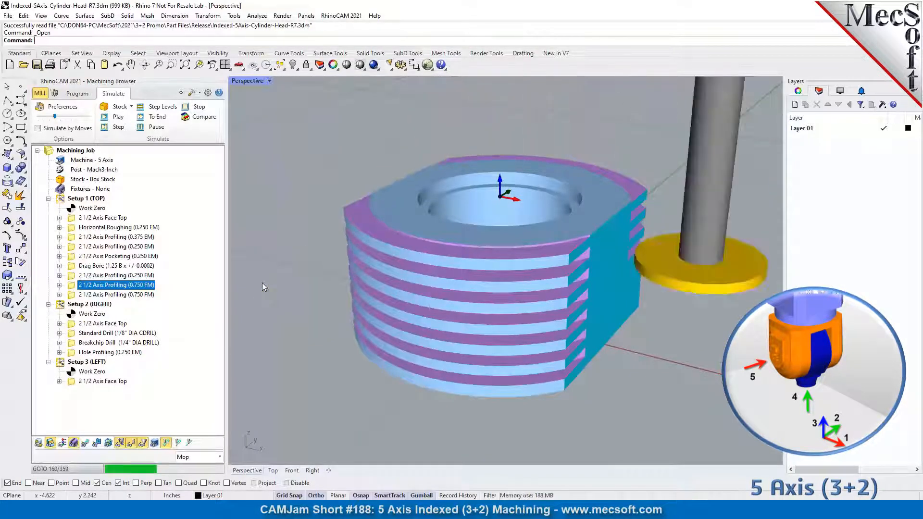
pyautogui.click(118, 116)
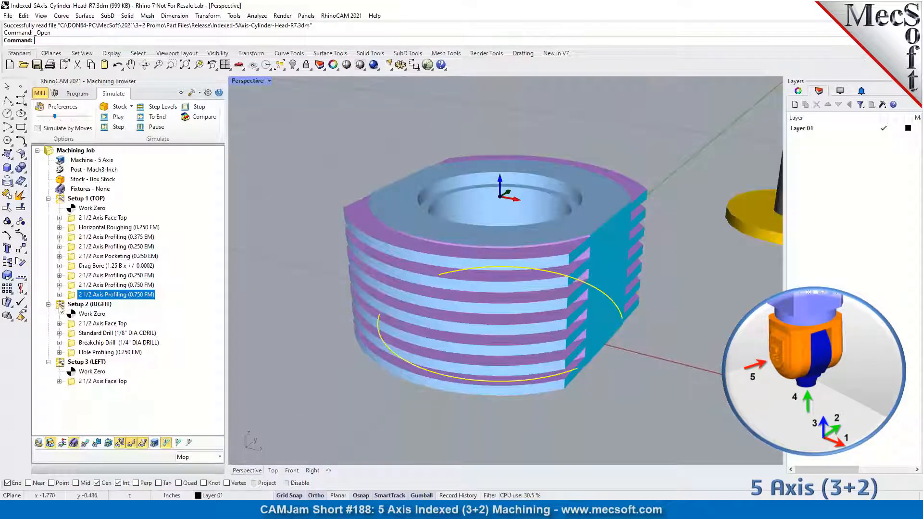
# Step: Simulate the RIGHT setup's face-top and drilling operations, cutting the hole in the right face
pyautogui.click(89, 303)
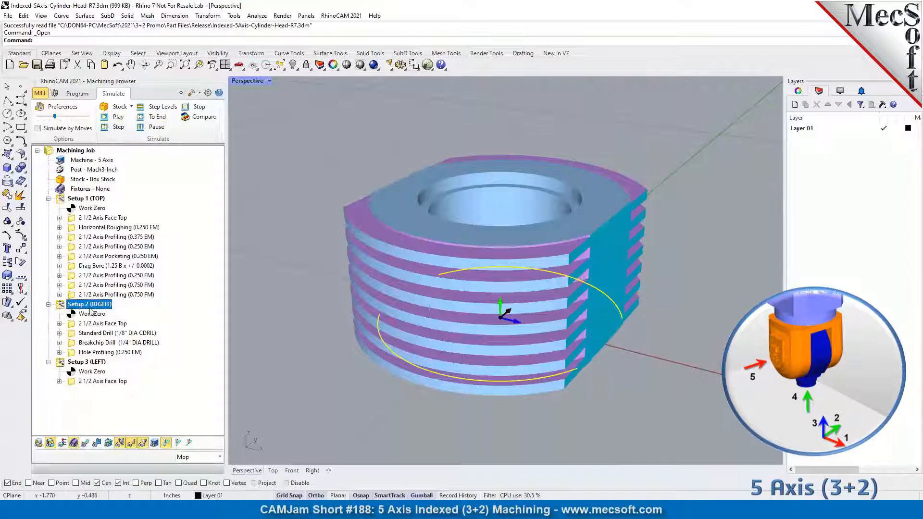
pyautogui.click(102, 323)
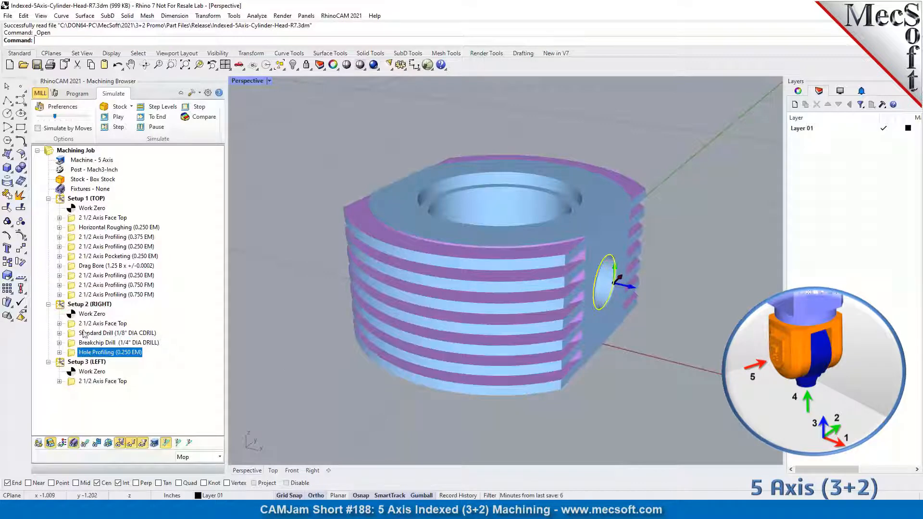
pyautogui.click(102, 323)
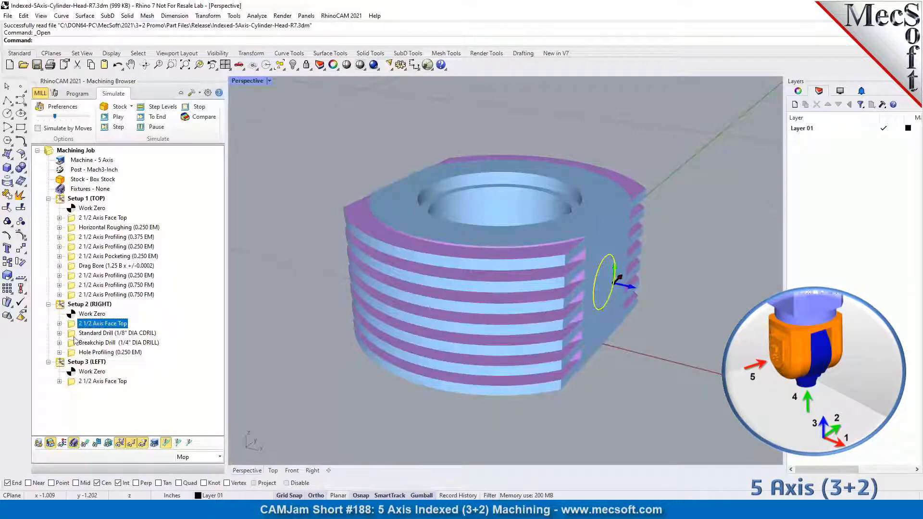
pyautogui.click(118, 333)
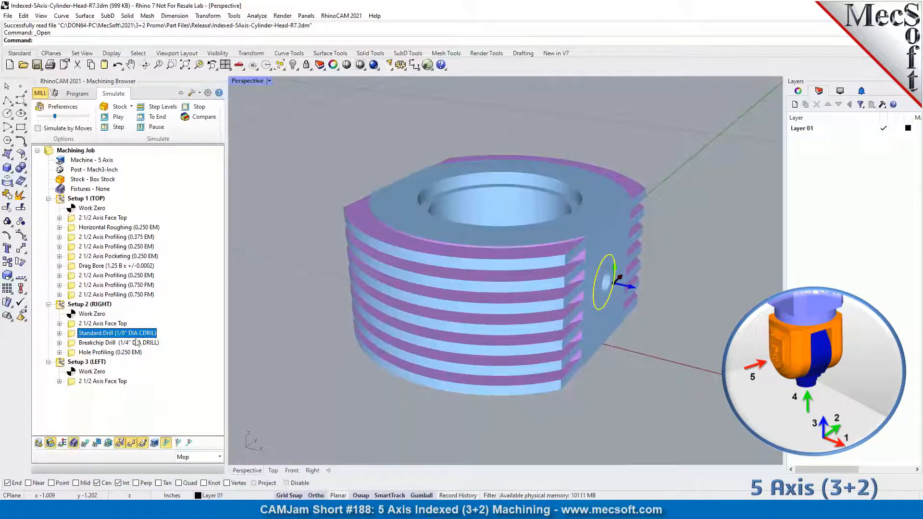
pyautogui.click(118, 342)
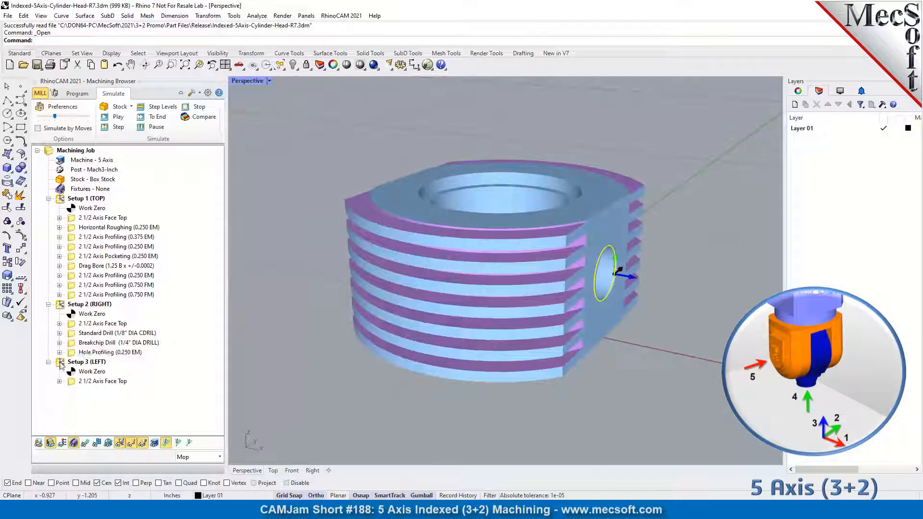
# Step: Simulate the LEFT setup's face-top operation
pyautogui.click(87, 361)
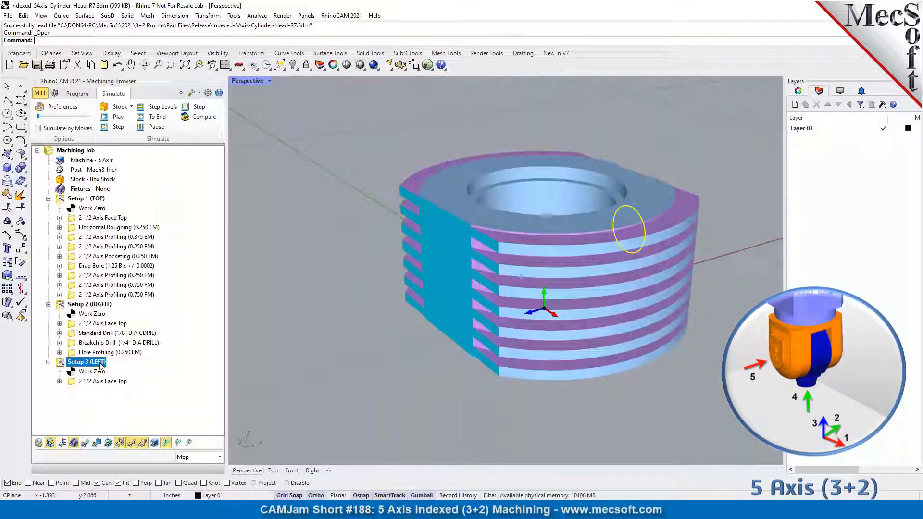
pyautogui.click(101, 380)
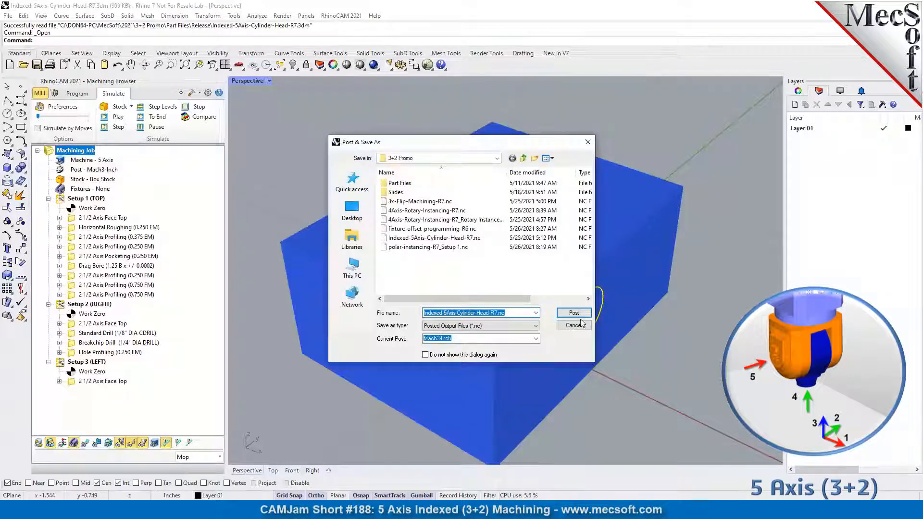
# Step: Post the machining job as Indexed-5Axis-Cylinder-Head-R7.nc, opening its G-code in Notepad
pyautogui.click(573, 313)
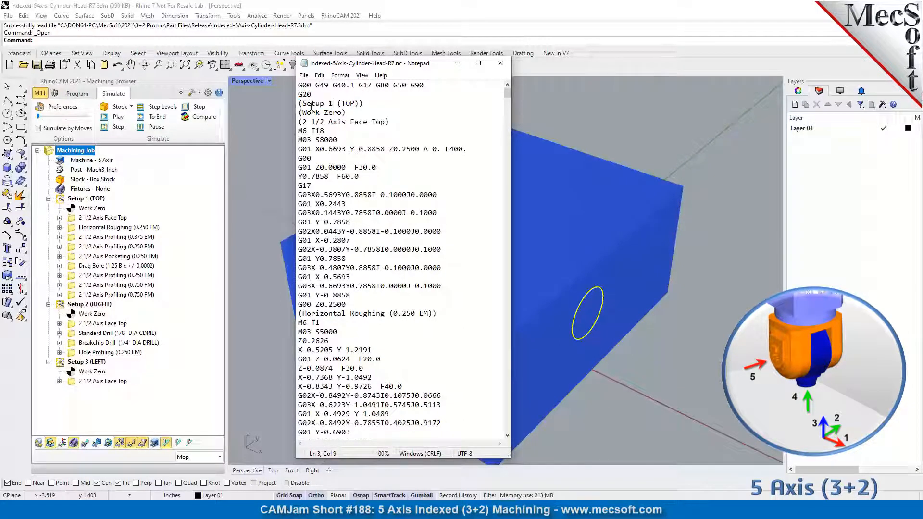
# Step: Search the G-code for 'Setup' to reach the Setup 2 (RIGHT) section, then close Notepad
pyautogui.doubleClick(314, 104)
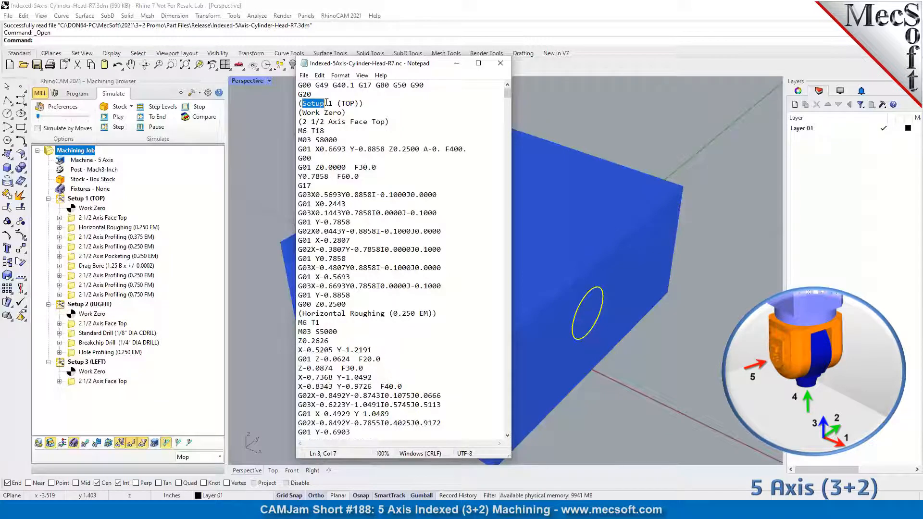
pyautogui.click(319, 75)
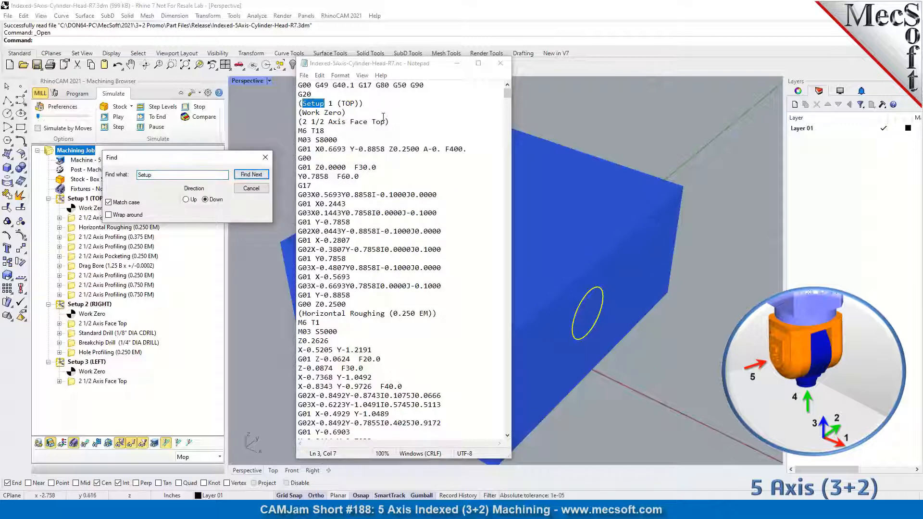
pyautogui.moveTo(379, 106)
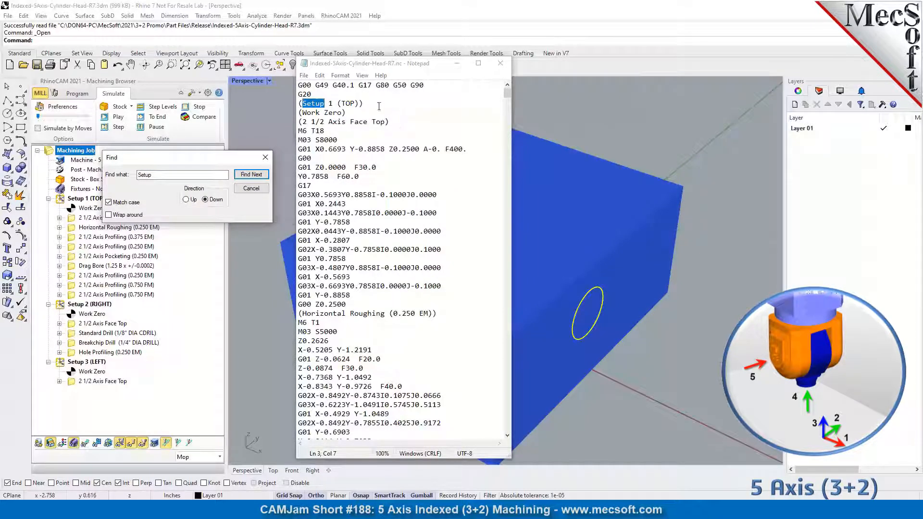
pyautogui.click(251, 174)
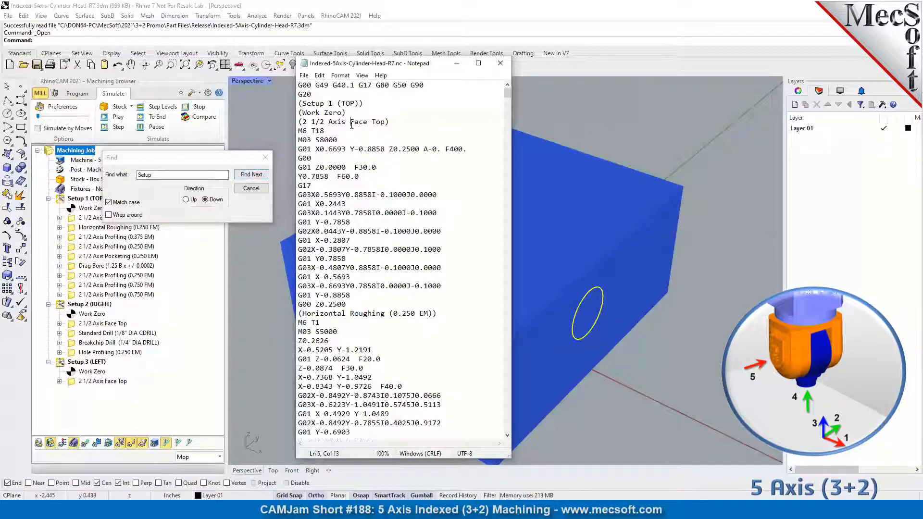
pyautogui.click(251, 174)
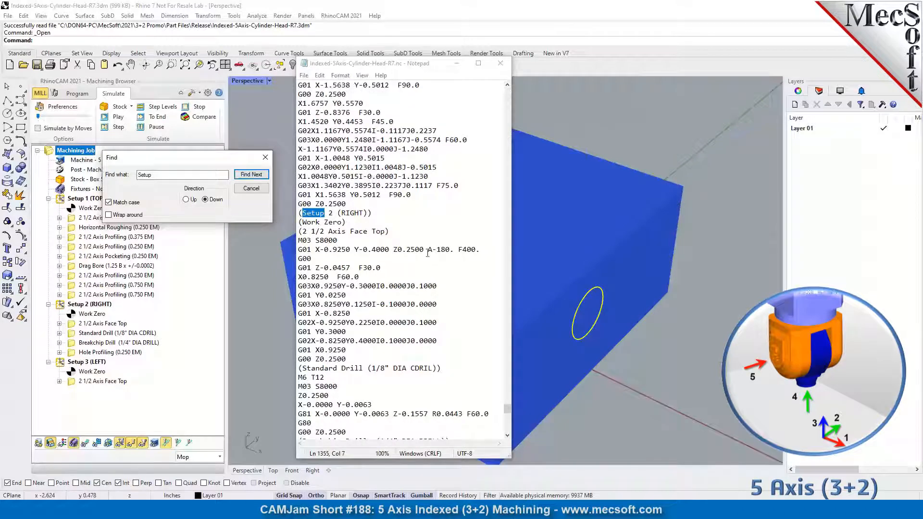
pyautogui.click(251, 174)
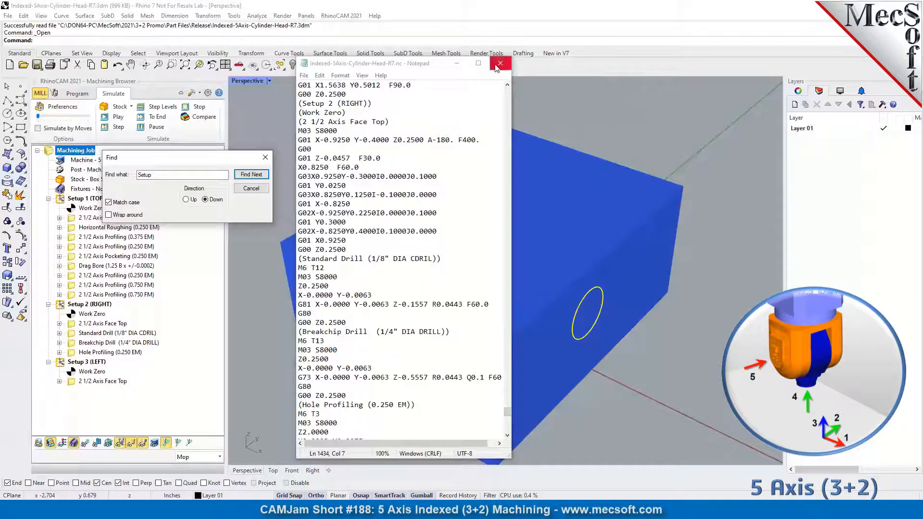
pyautogui.click(500, 63)
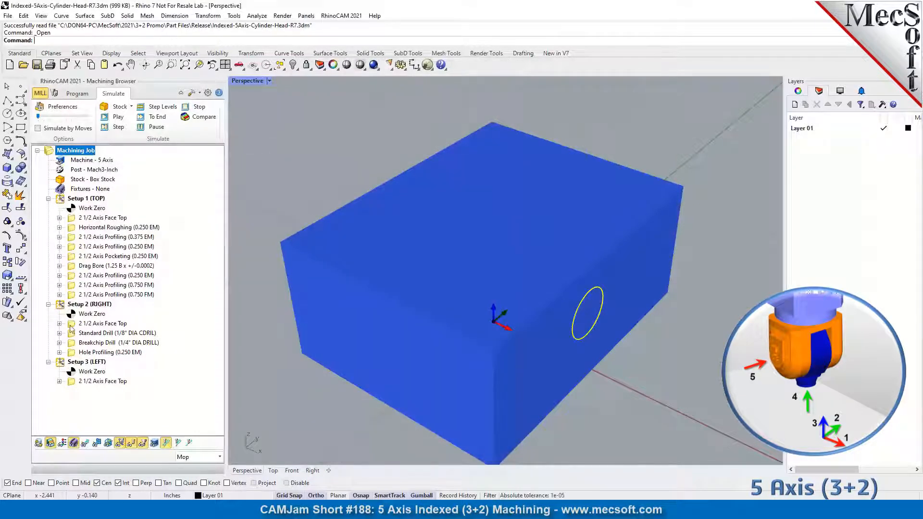